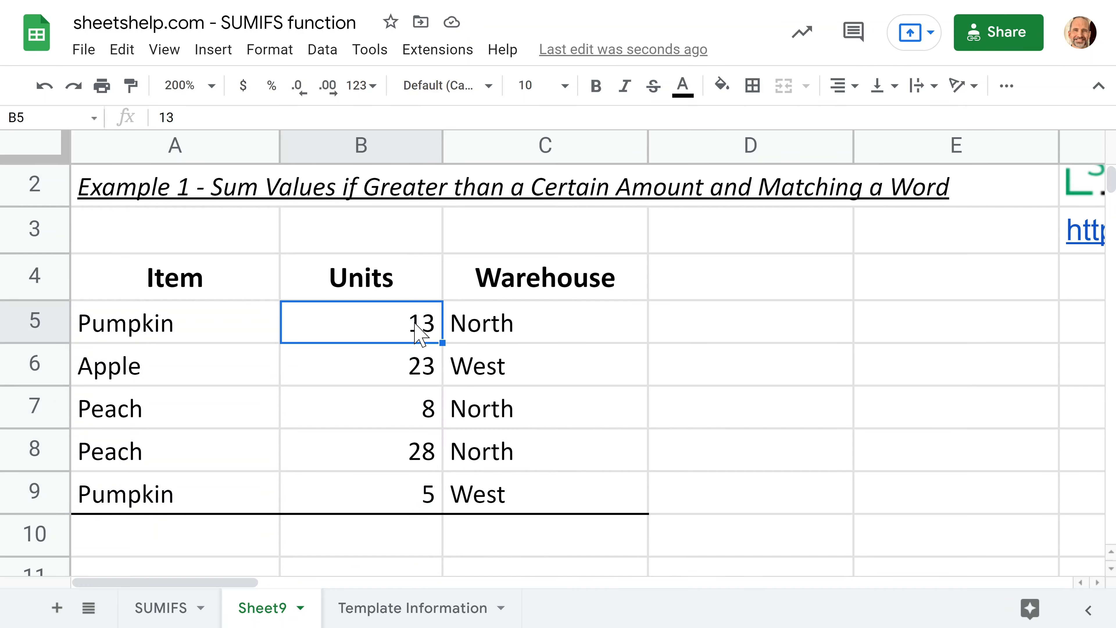
Step: Select the Units values B5:B9 to check their sum, then move to cell B10
{"action": "left_click_drag", "start_coordinate": [361, 323], "coordinate": [361, 493]}
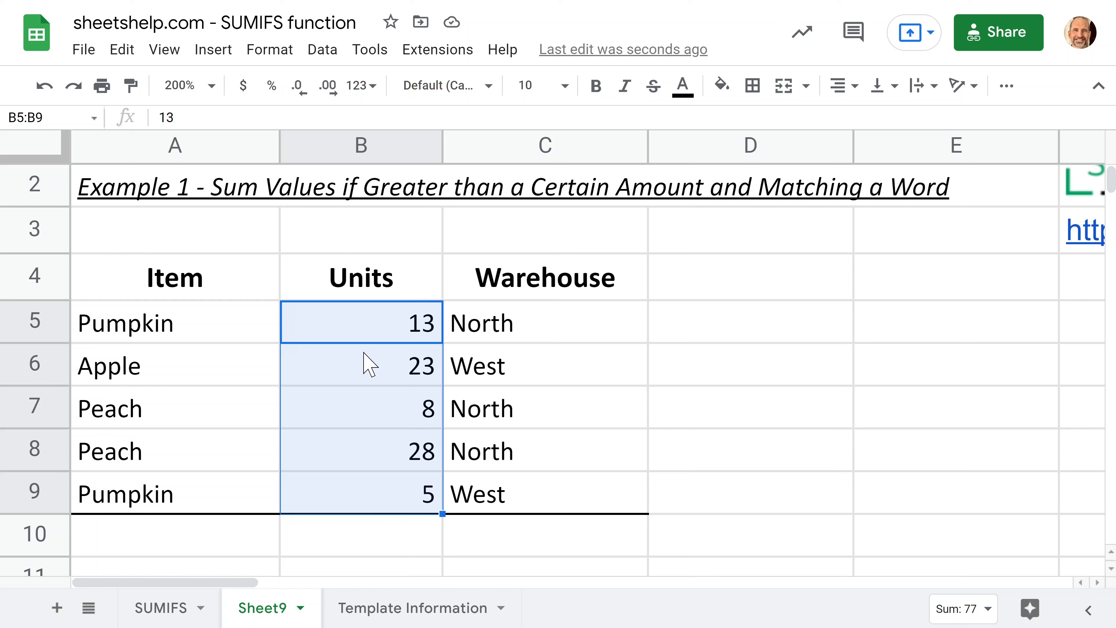
{"action": "left_click", "coordinate": [361, 409]}
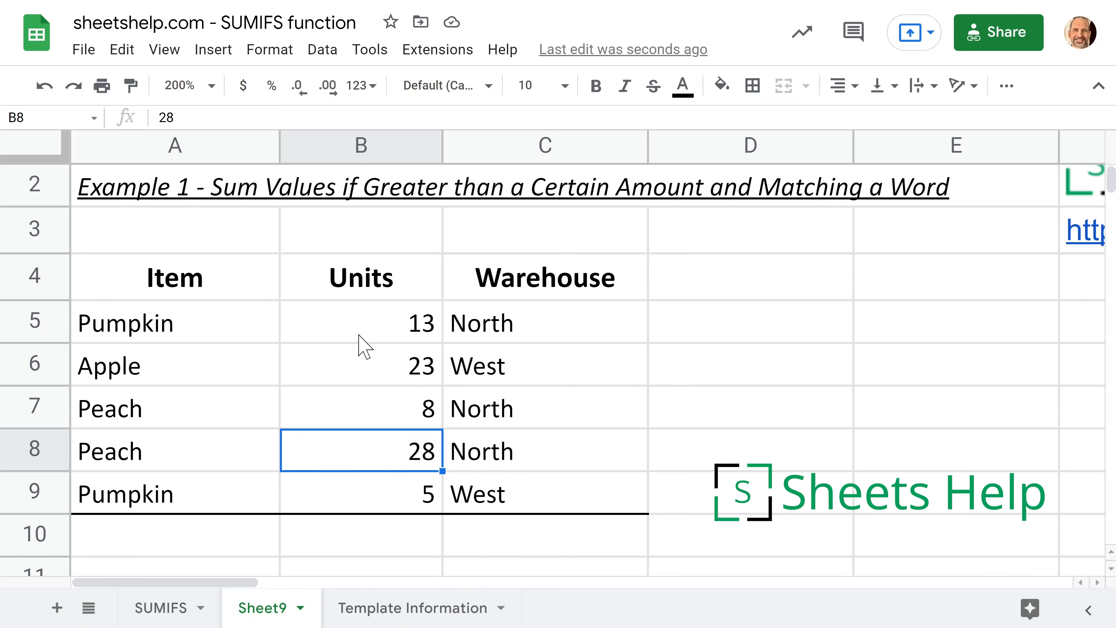
{"action": "left_click", "coordinate": [361, 535]}
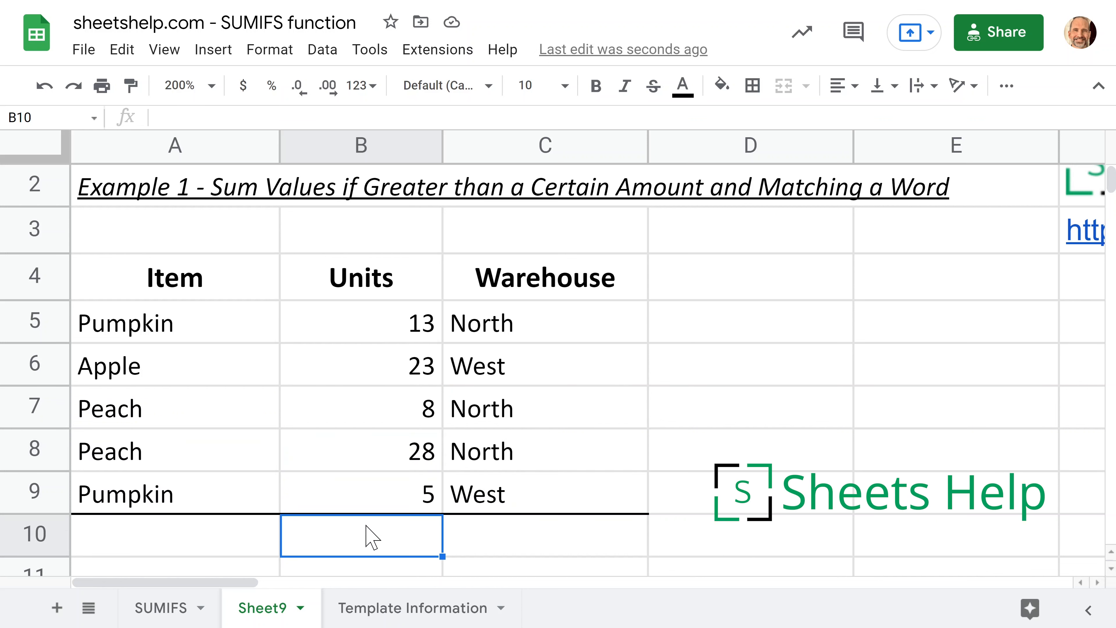
Step: Begin a =SUMIFS( formula in B10 using the SUMIFS autocomplete suggestion
{"action": "type", "text": "=SUM(B5:B9)"}
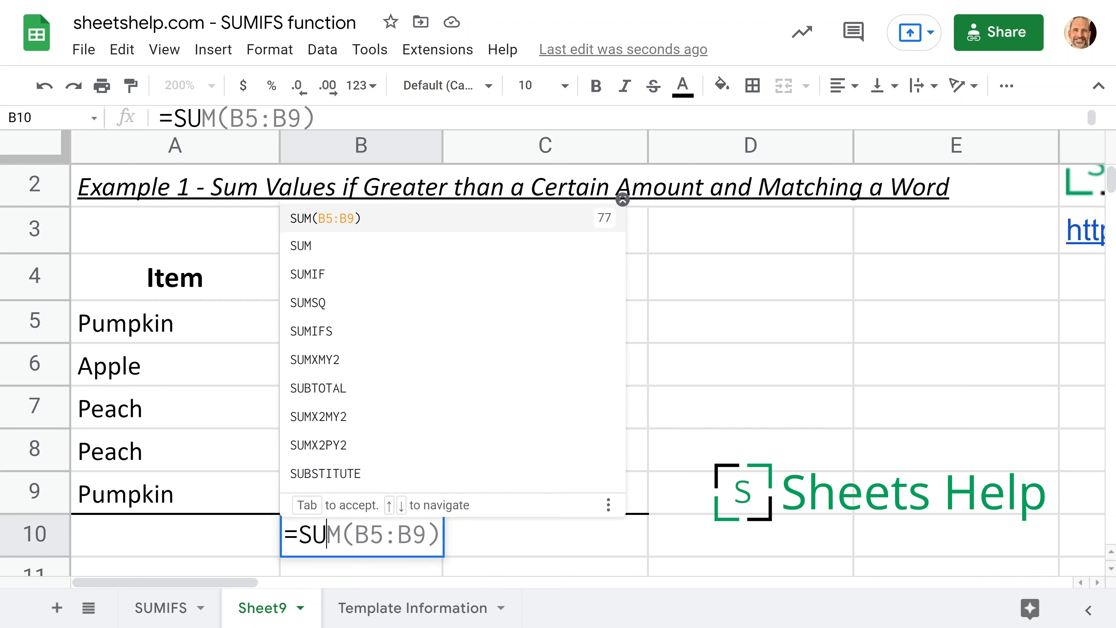
{"action": "type", "text": "SUMIFS"}
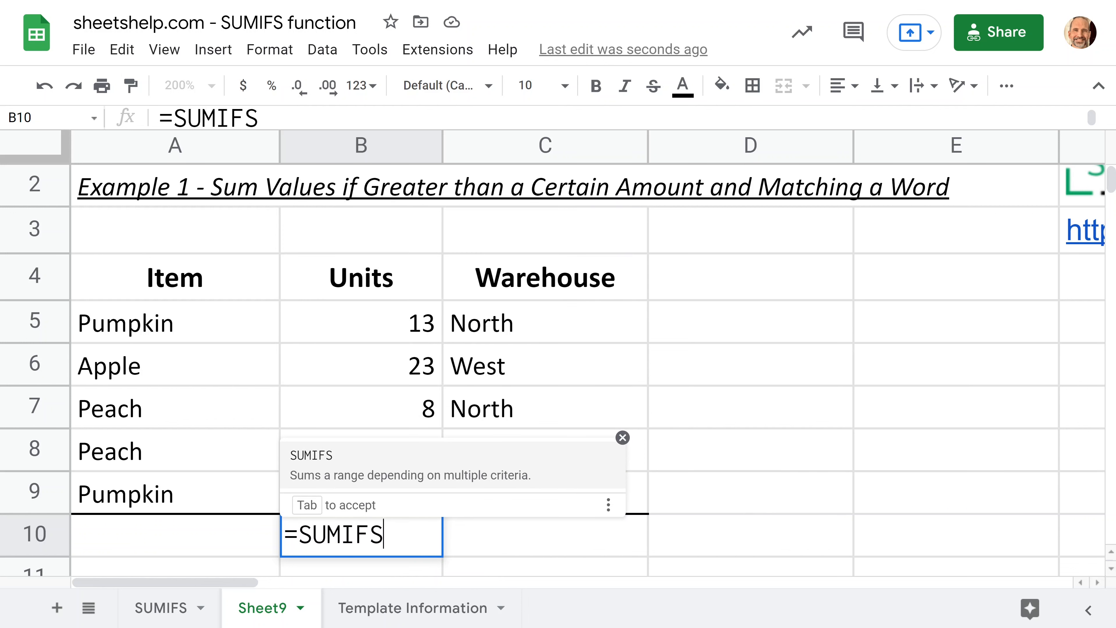
{"action": "type", "text": "("}
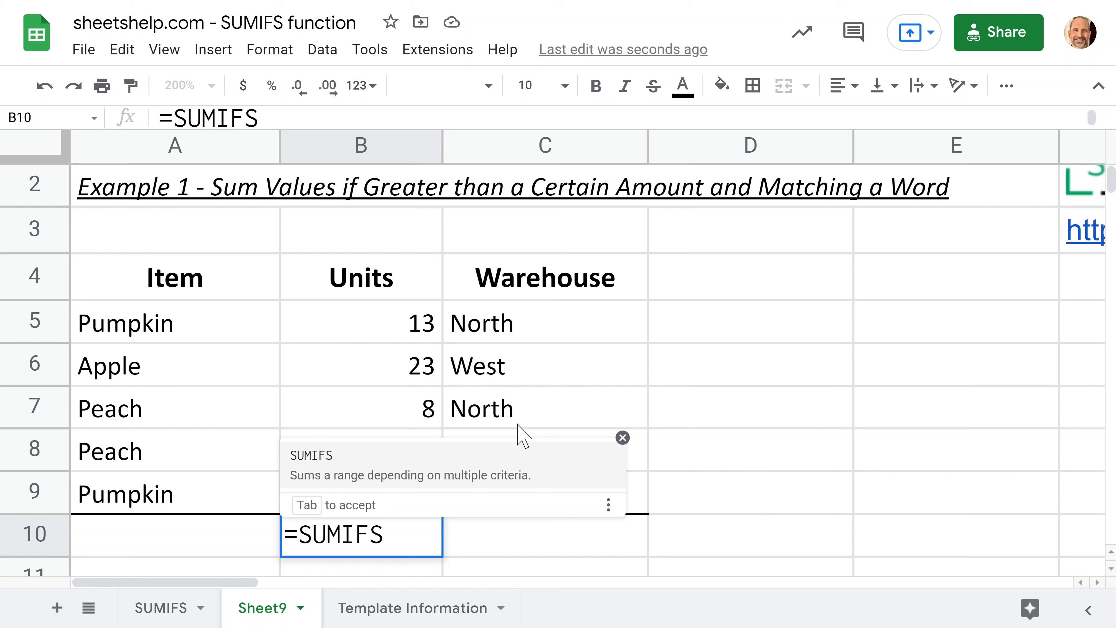
Step: Abandon the unfinished SUMIFS entry in B10 and select cell B9
{"action": "type", "text": "("}
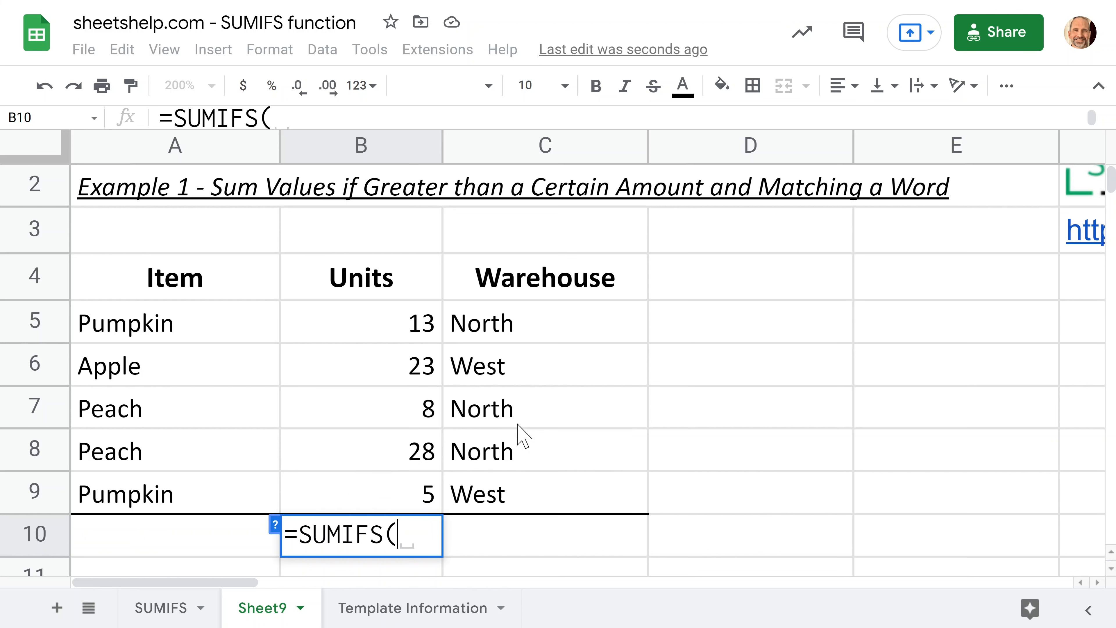
{"action": "mouse_move", "coordinate": [454, 534]}
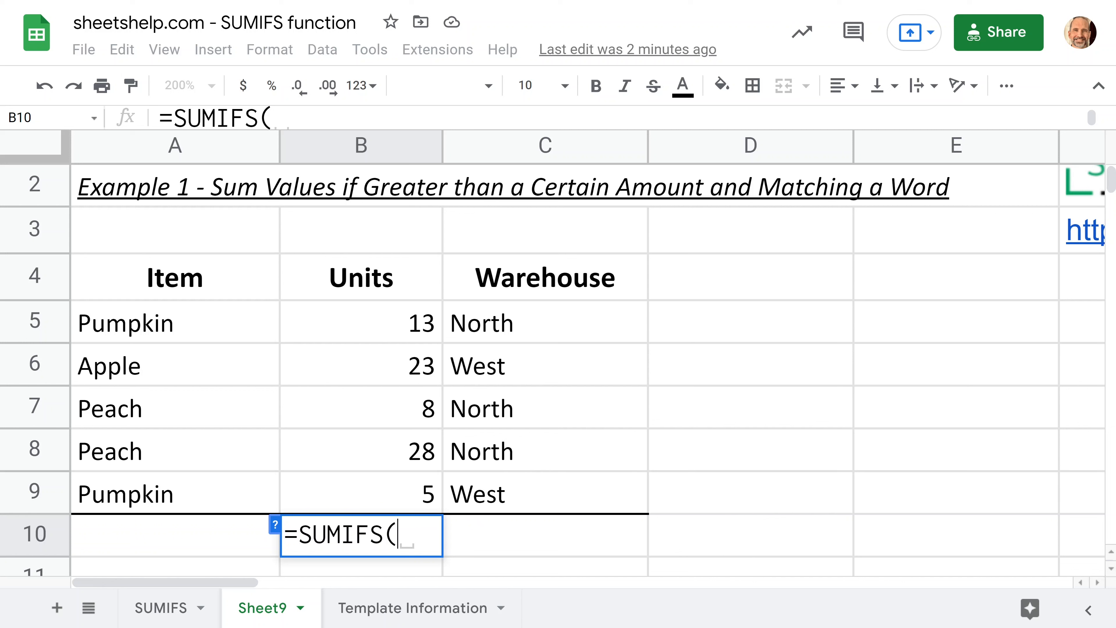
{"action": "left_click", "coordinate": [181, 85]}
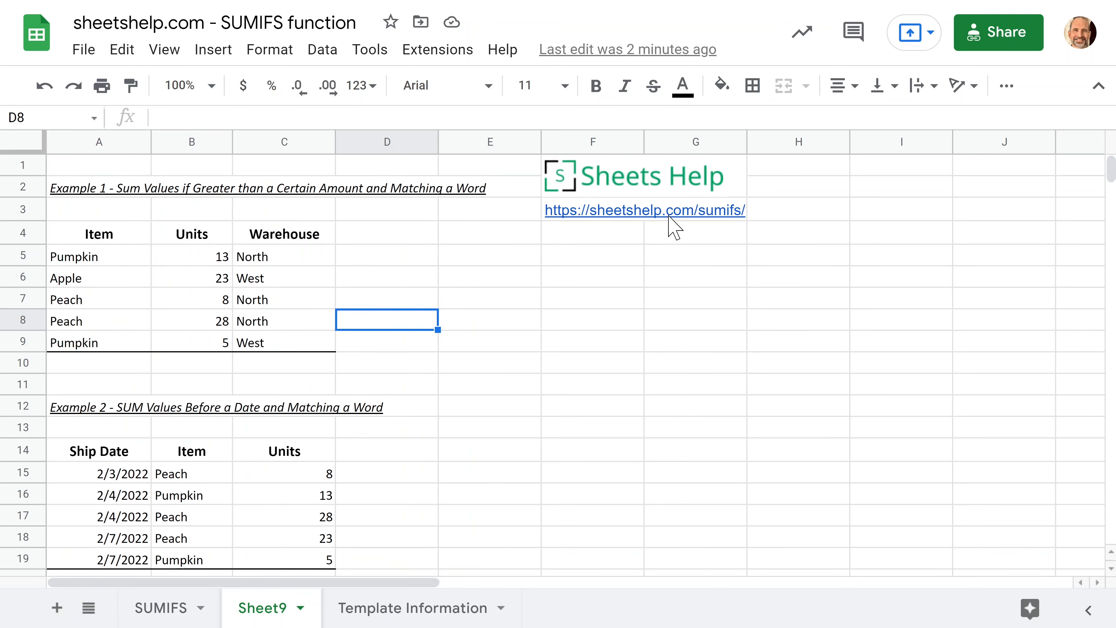
{"action": "mouse_move", "coordinate": [645, 210]}
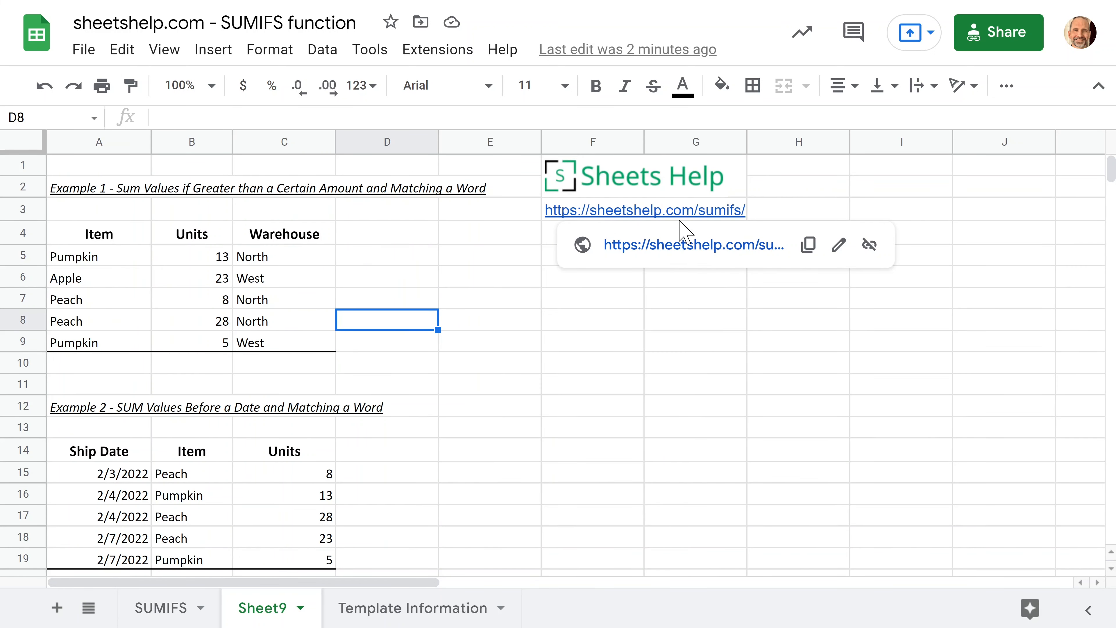
{"action": "mouse_move", "coordinate": [225, 346]}
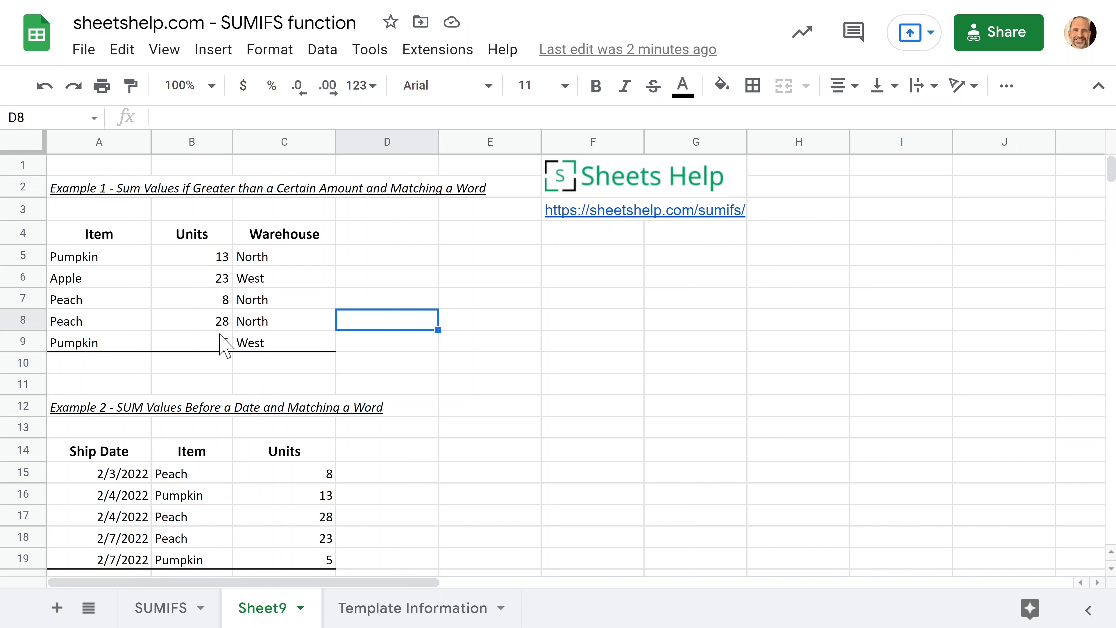
{"action": "left_click", "coordinate": [191, 342]}
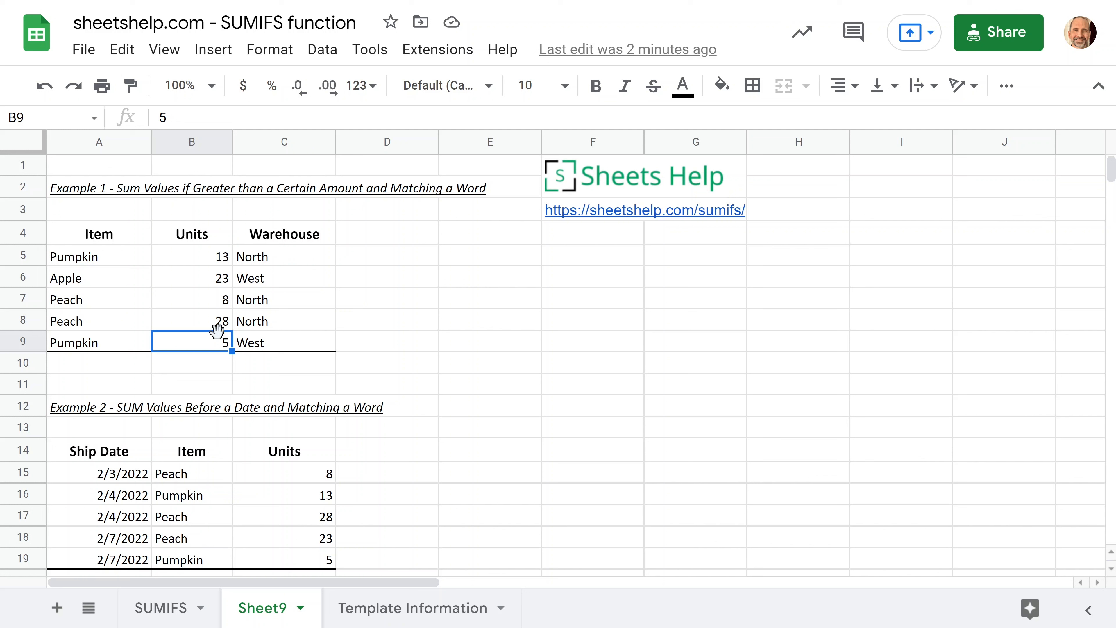
Step: Set the sheet zoom level to 200 percent
{"action": "left_click", "coordinate": [213, 85]}
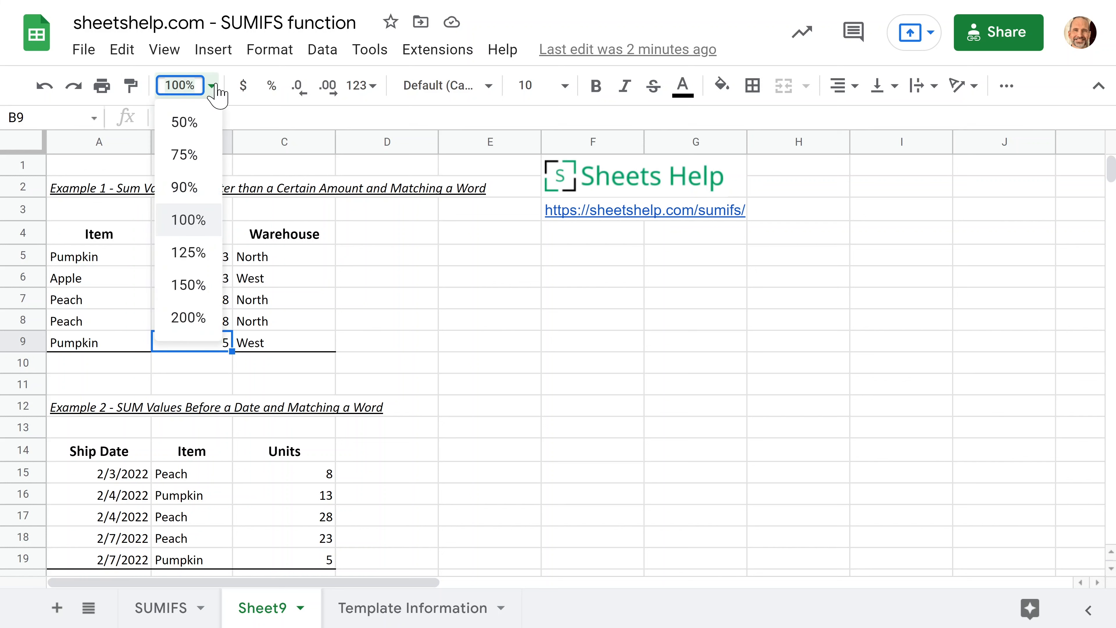
{"action": "mouse_move", "coordinate": [184, 317]}
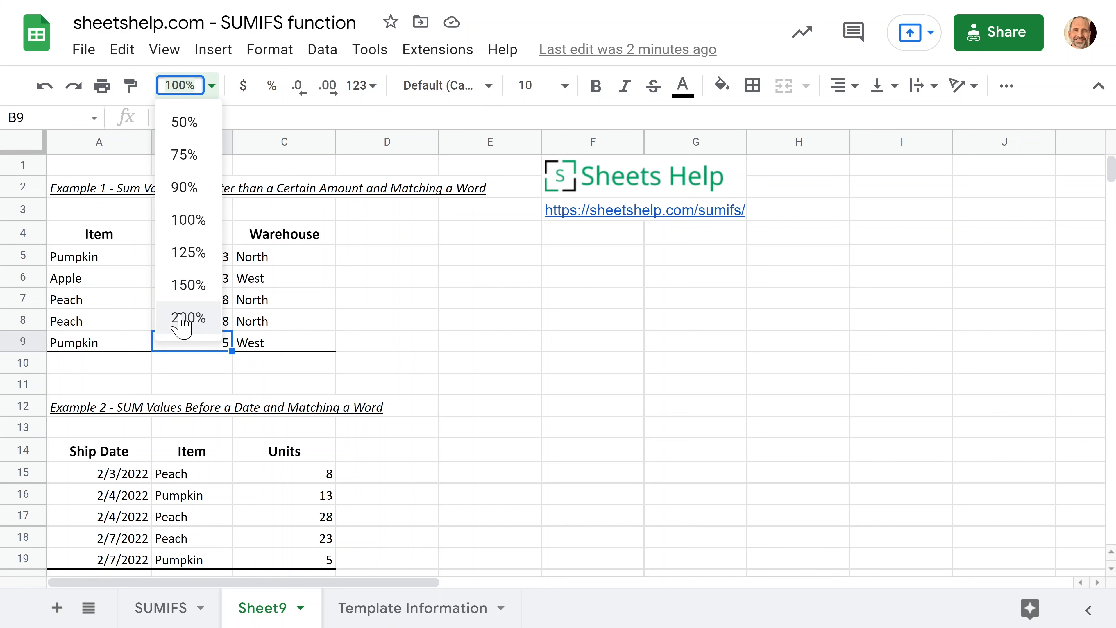
{"action": "left_click", "coordinate": [187, 318]}
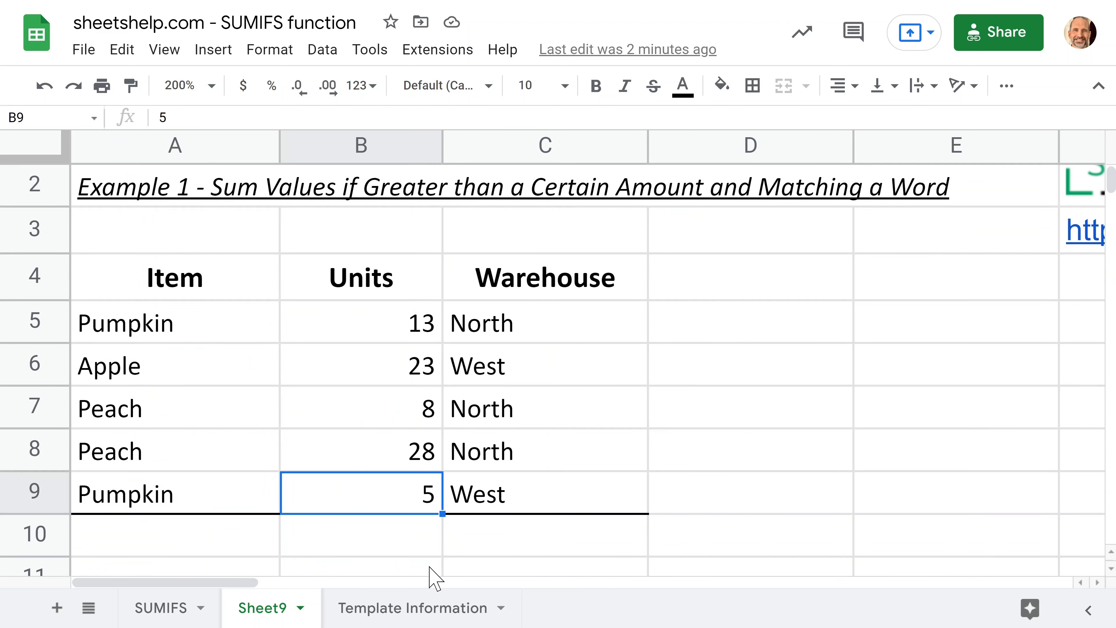
Step: Start =SUMIFS( again in B10 and turn on formula help for the function
{"action": "type", "text": "=SUM(B5:B9)"}
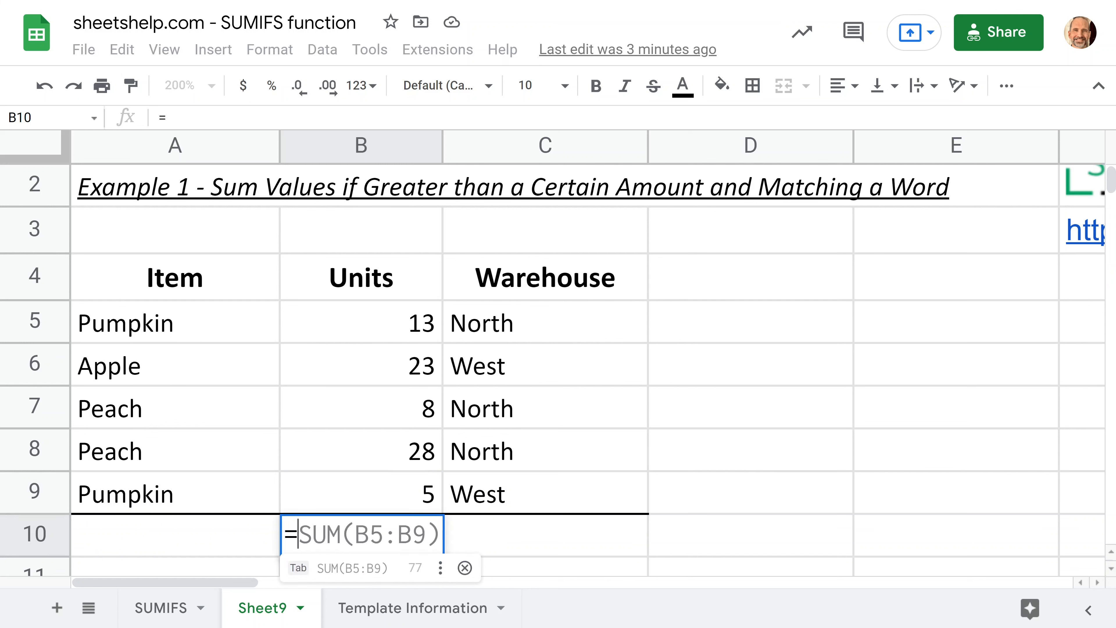
{"action": "type", "text": "SUMIFS("}
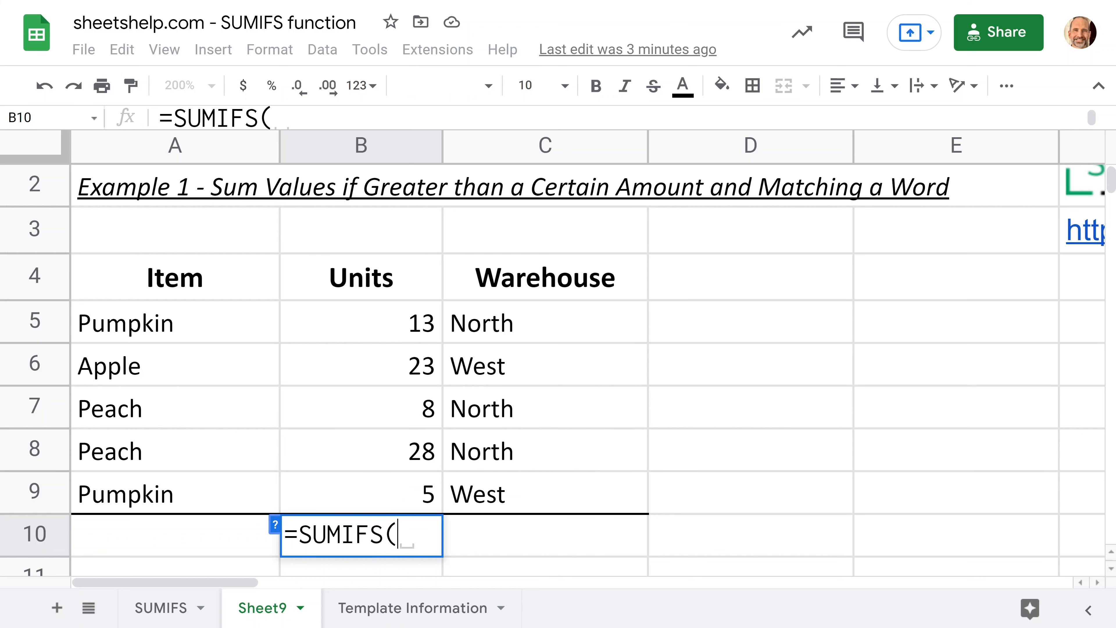
{"action": "mouse_move", "coordinate": [272, 526]}
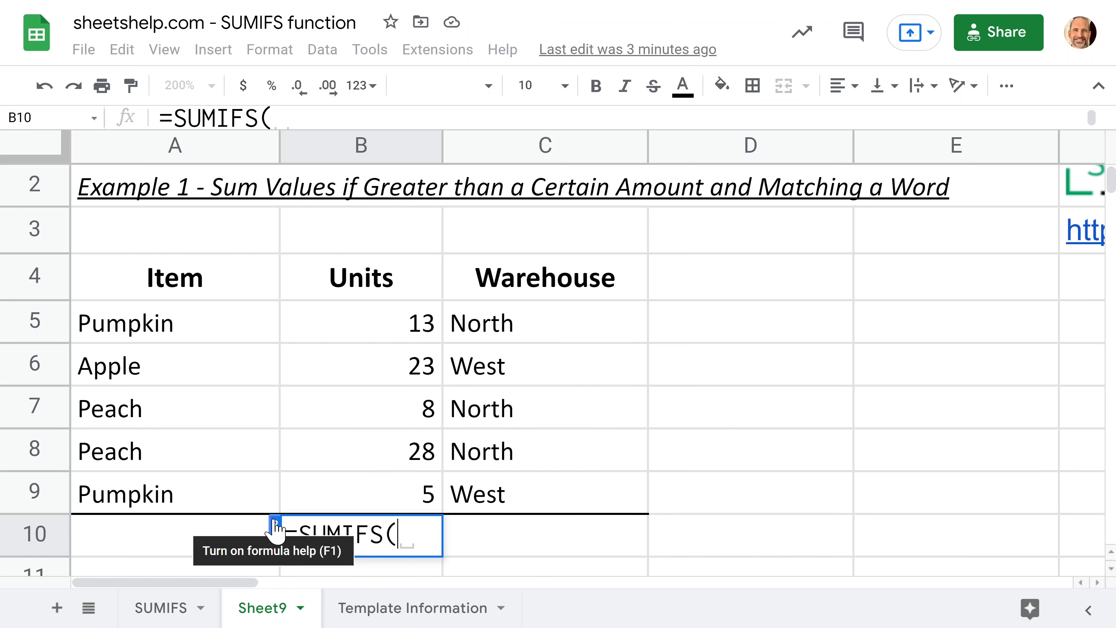
{"action": "left_click", "coordinate": [273, 533]}
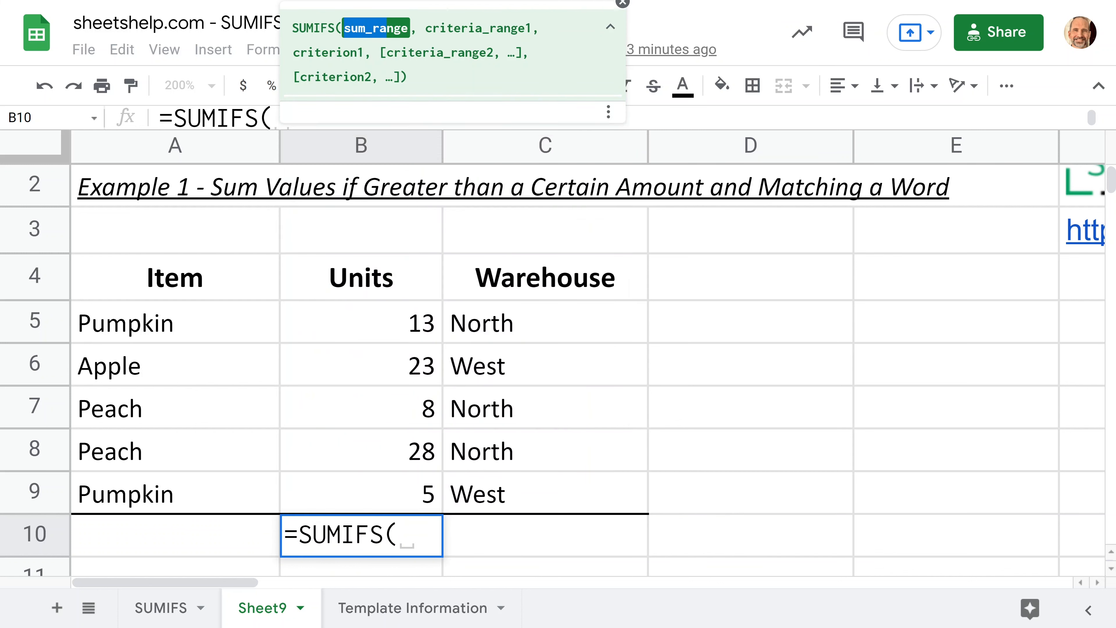
{"action": "mouse_move", "coordinate": [409, 559]}
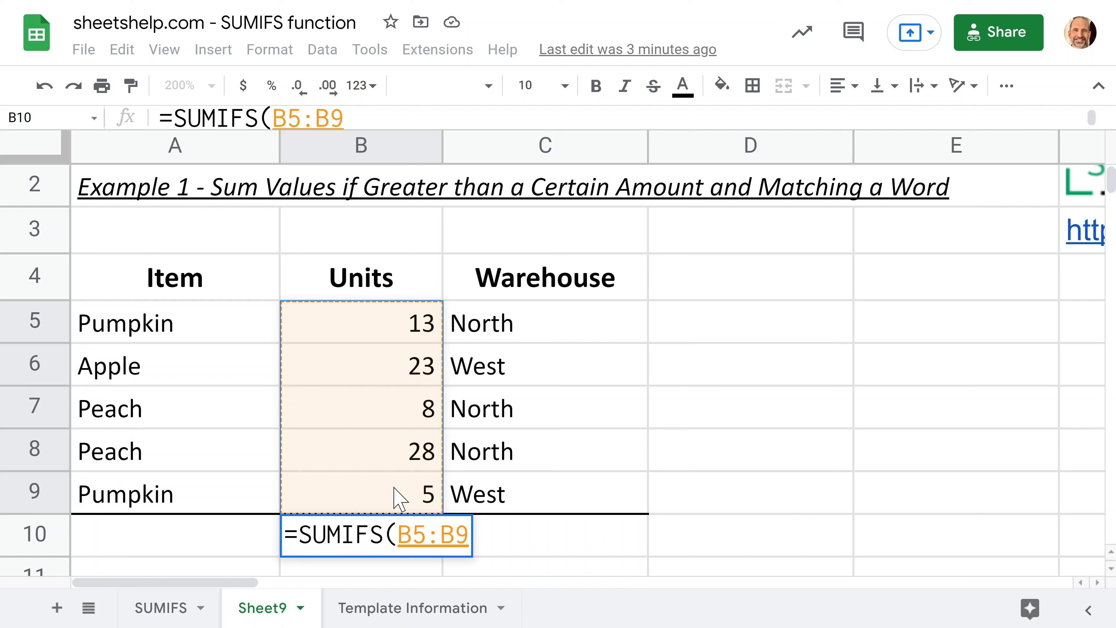
Step: Enter B5:B9 as sum and criteria range, removing a mistaken unquoted >11 criterion
{"action": "type", "text": ","}
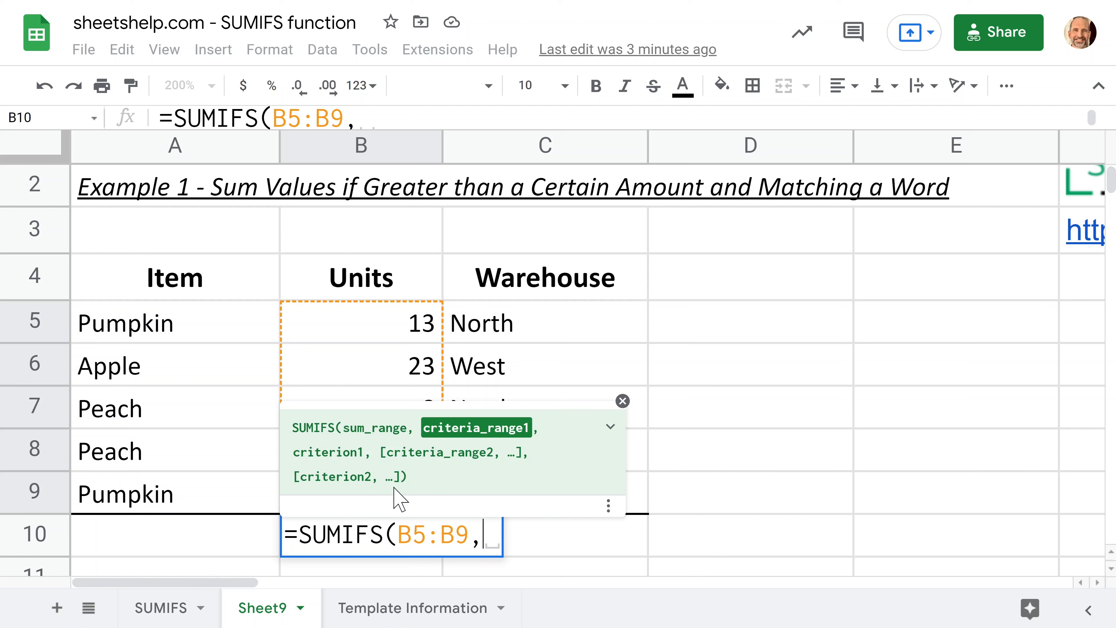
{"action": "mouse_move", "coordinate": [385, 420]}
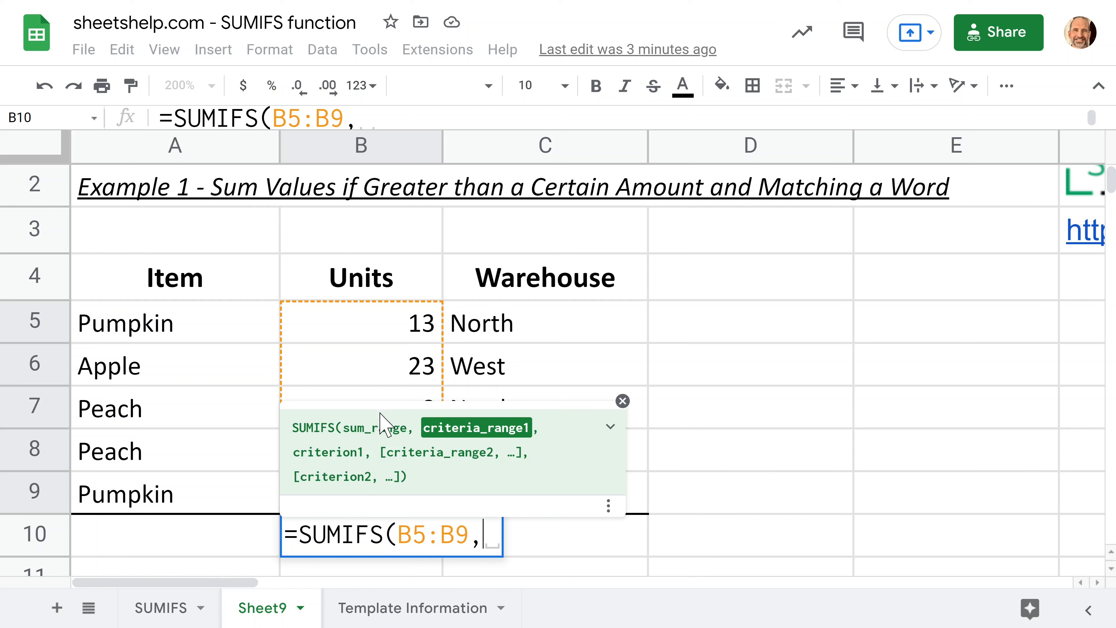
{"action": "mouse_move", "coordinate": [381, 338]}
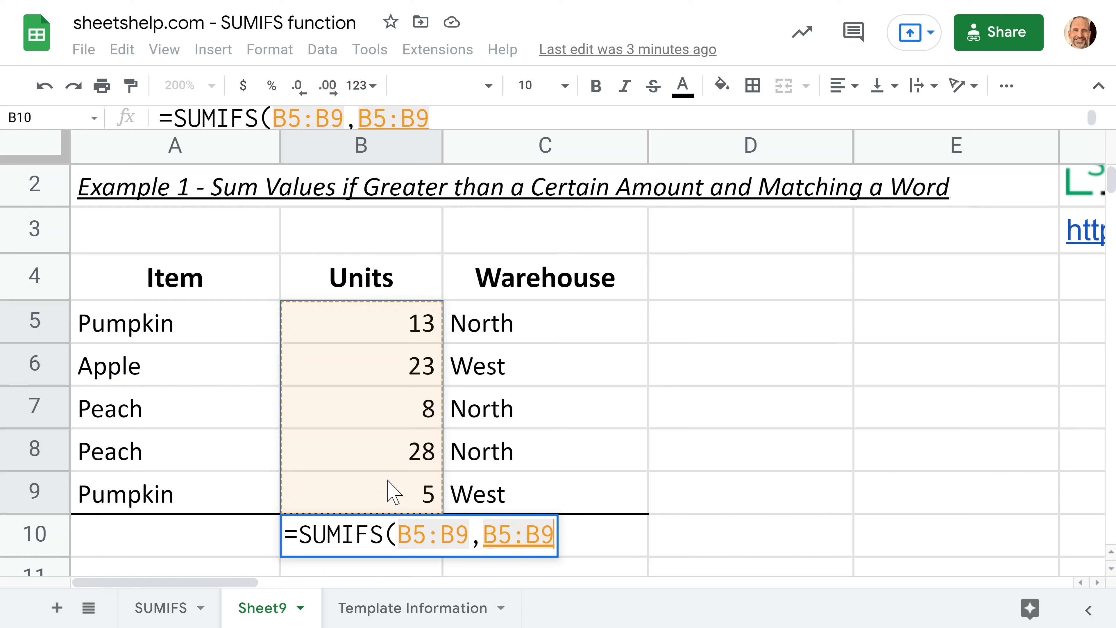
{"action": "type", "text": ">"}
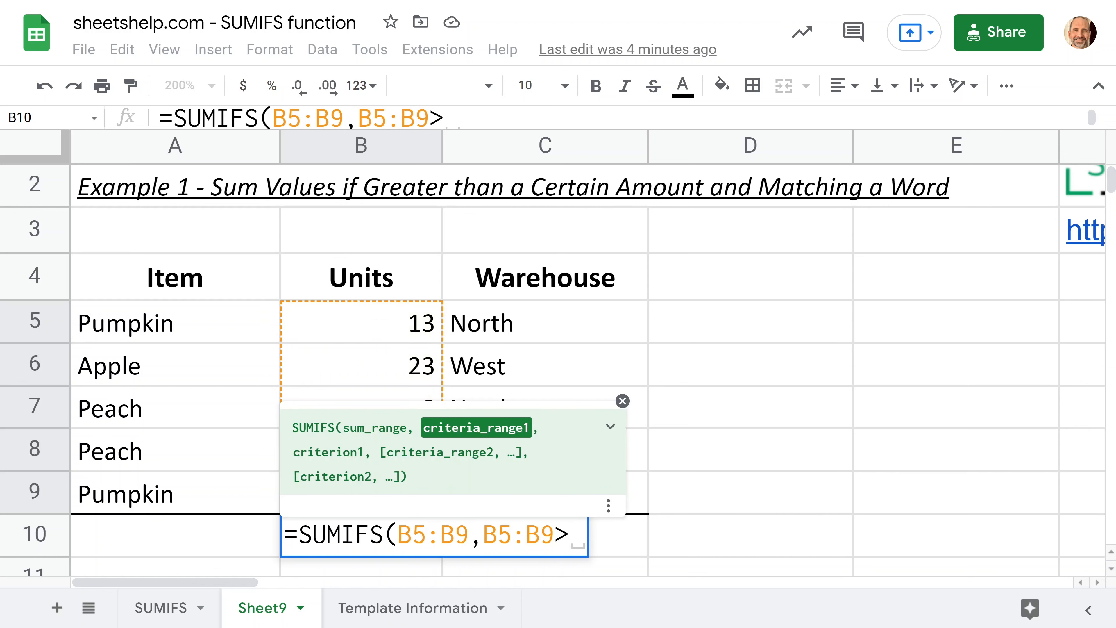
{"action": "type", "text": "11"}
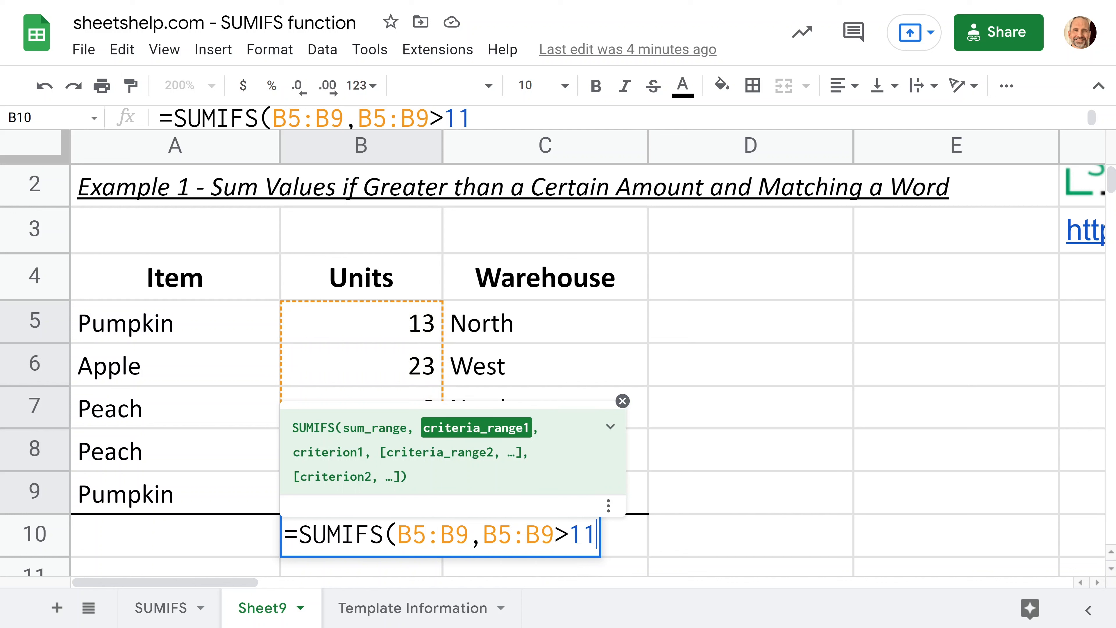
{"action": "key", "text": "Backspace"}
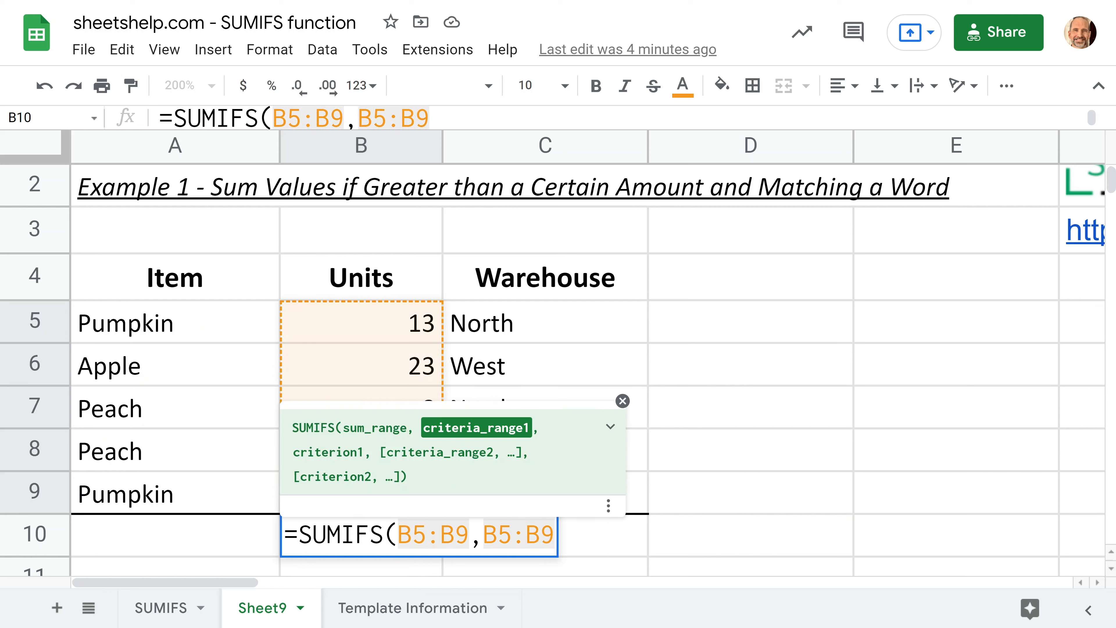
Step: Add the first criterion ">11" in quotes after the B5:B9 criteria range
{"action": "type", "text": ","}
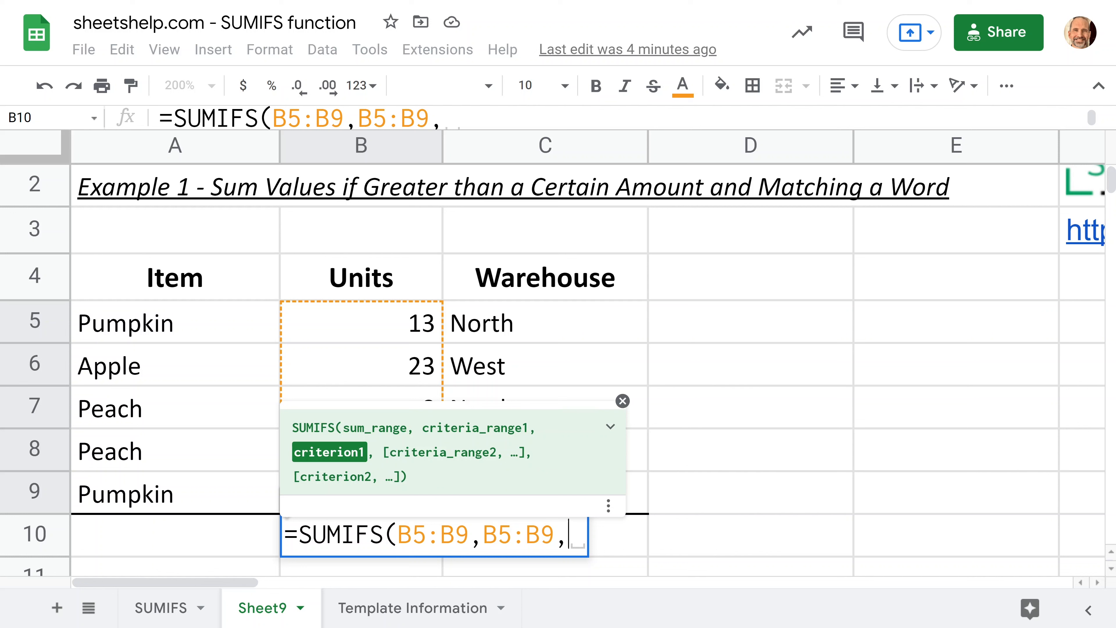
{"action": "type", "text": "\""}
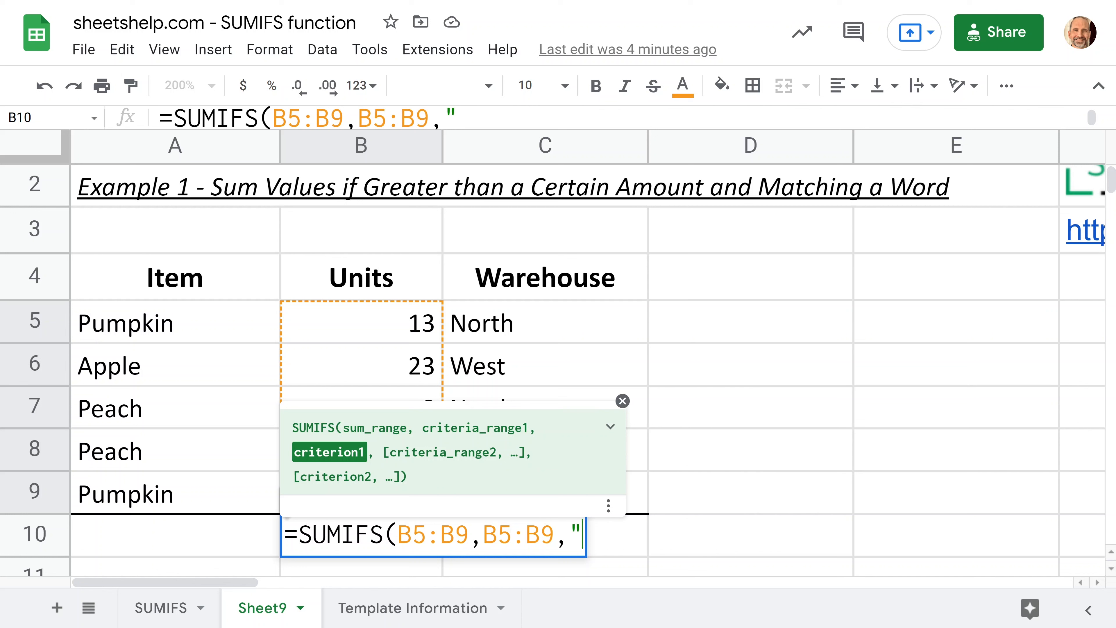
{"action": "type", "text": ">"}
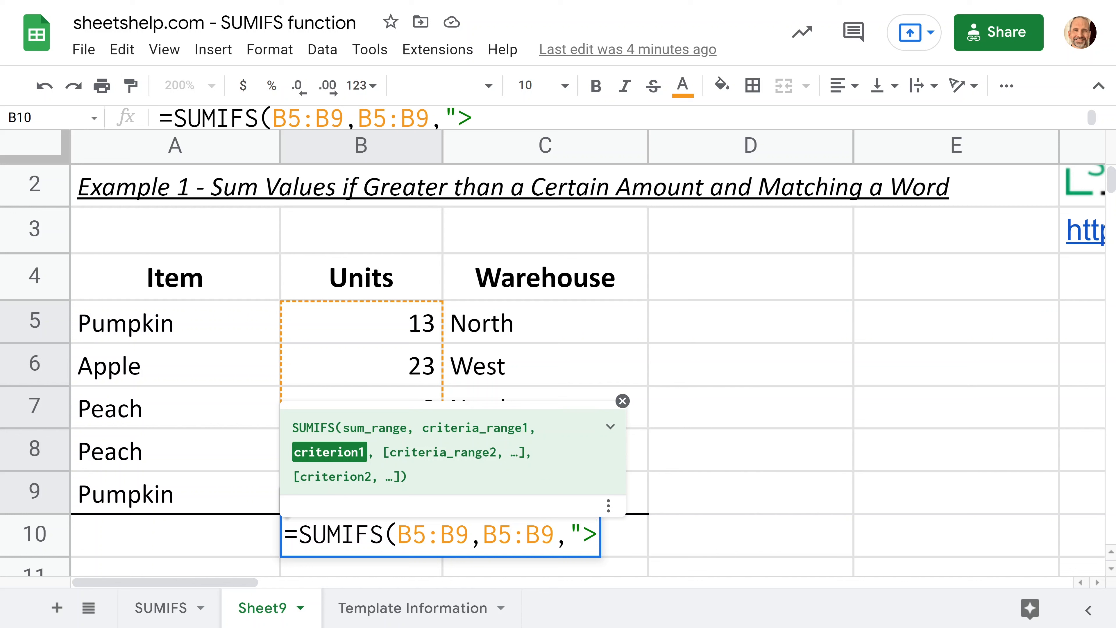
{"action": "type", "text": "11"}
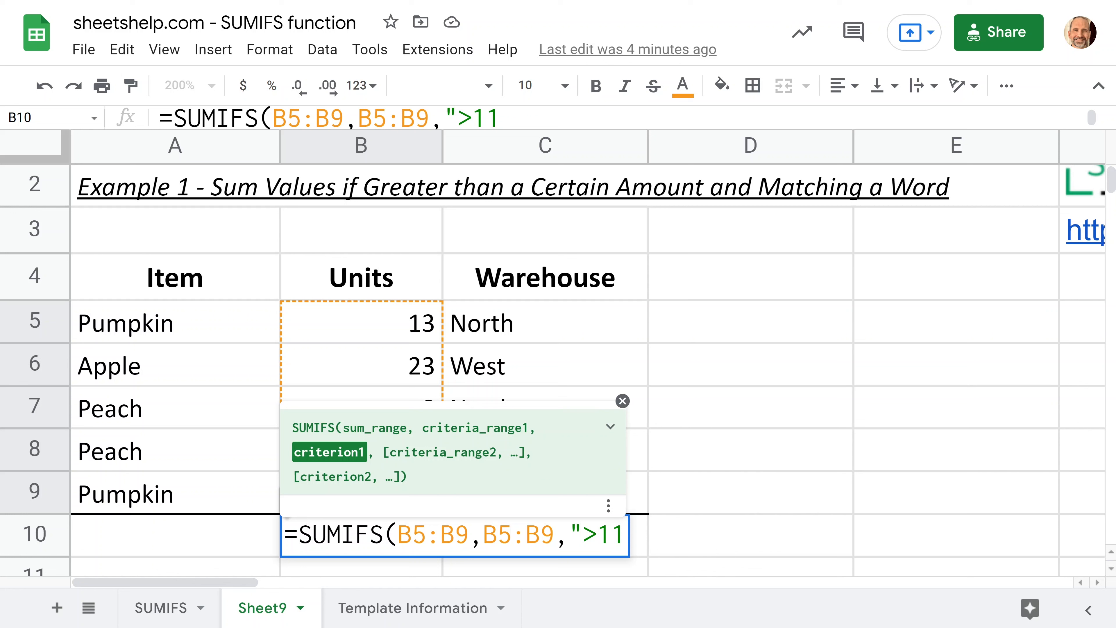
{"action": "type", "text": "\""}
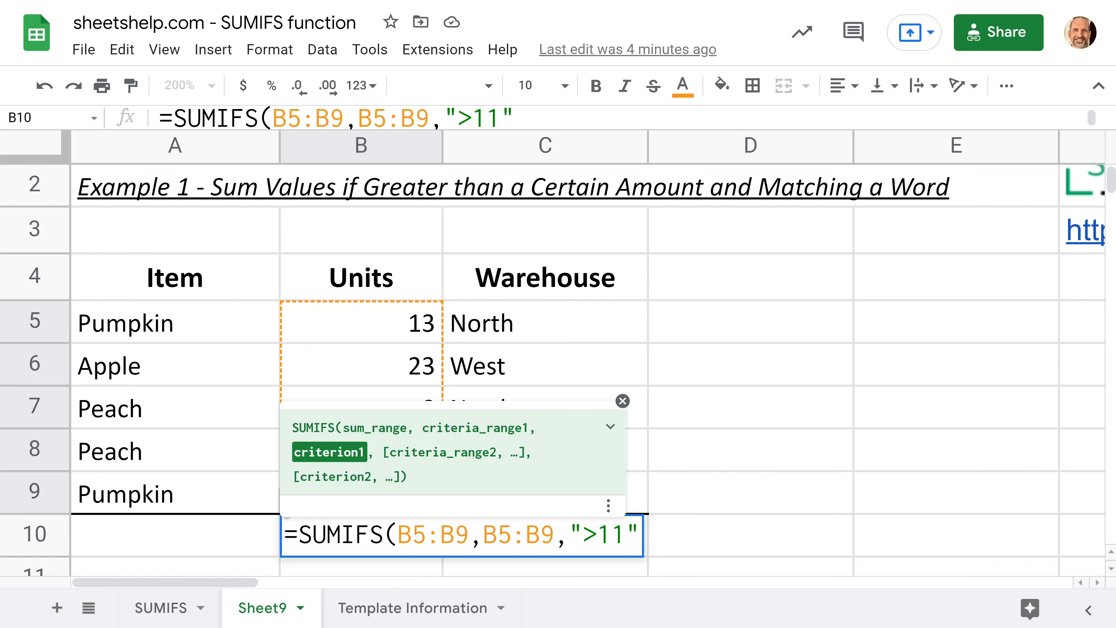
Step: Add C5:C9 as a second criteria range with the criterion "North" in quotes
{"action": "type", "text": ","}
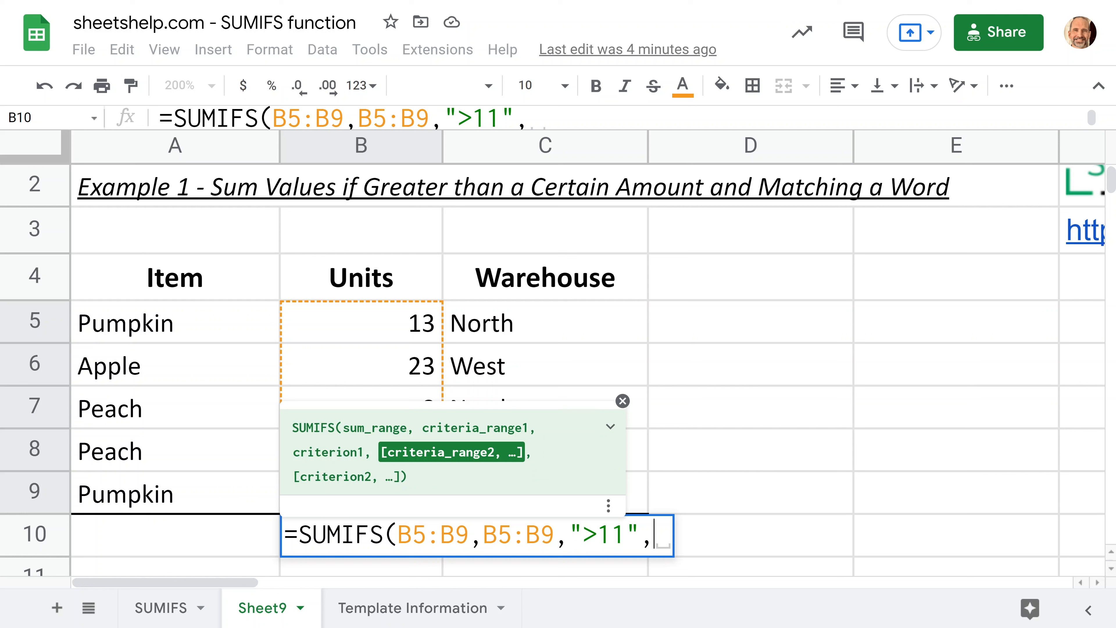
{"action": "type", "text": "C"}
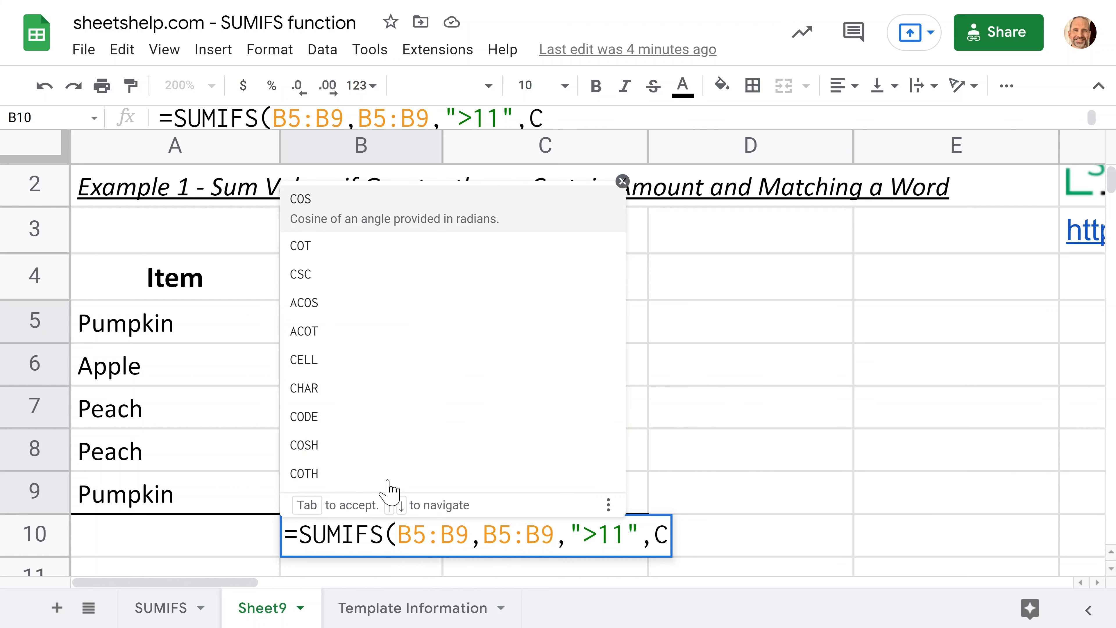
{"action": "type", "text": "5:C9,"}
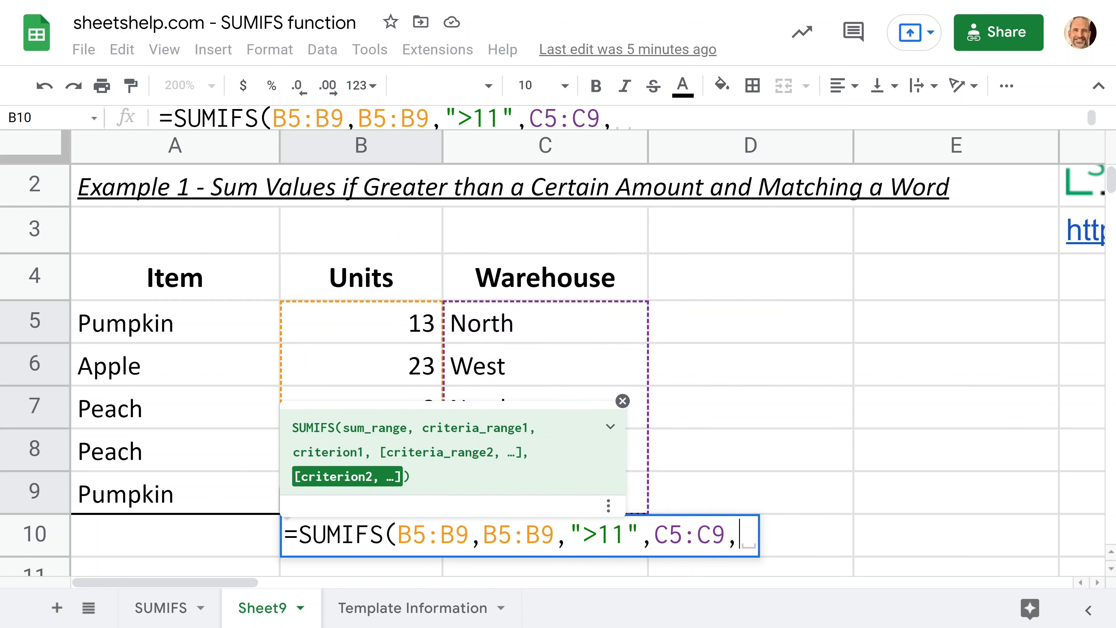
{"action": "type", "text": "\""}
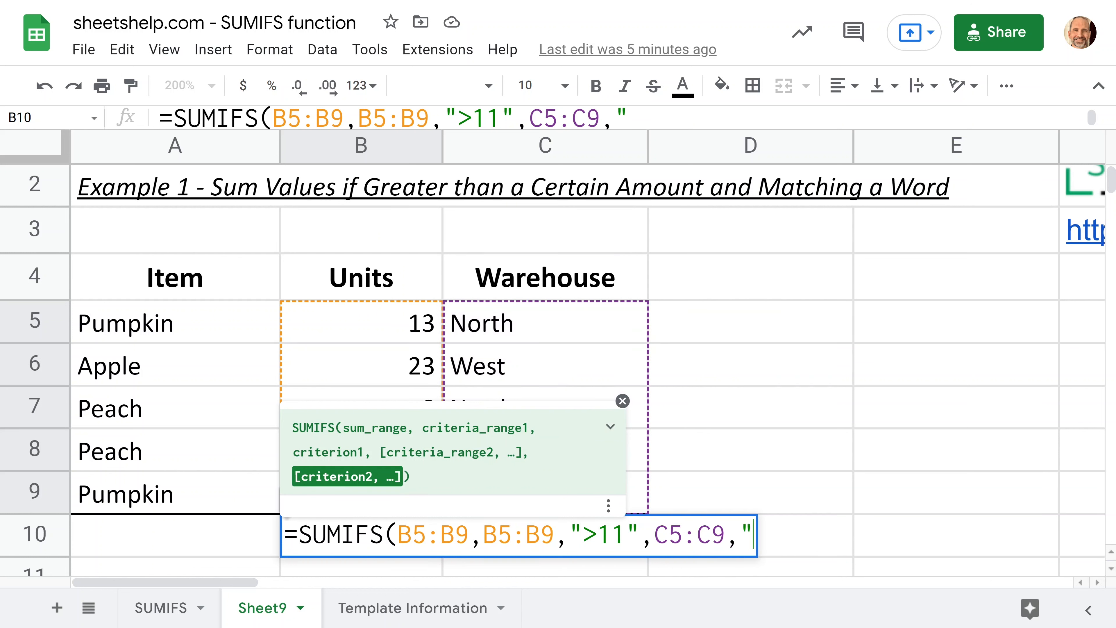
{"action": "type", "text": "No"}
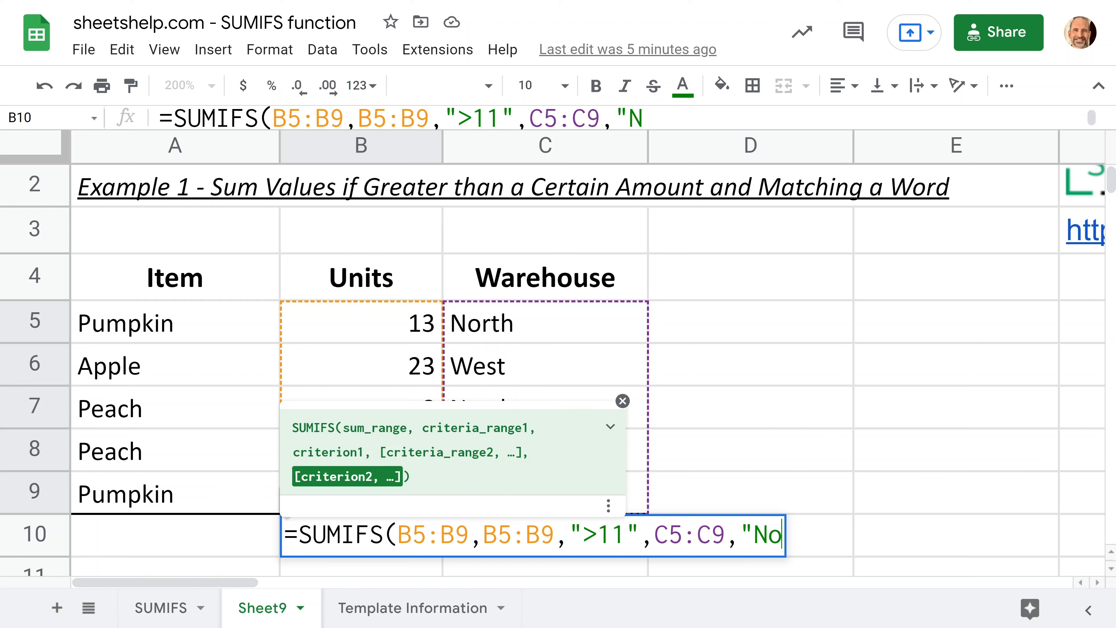
{"action": "type", "text": "orth"}
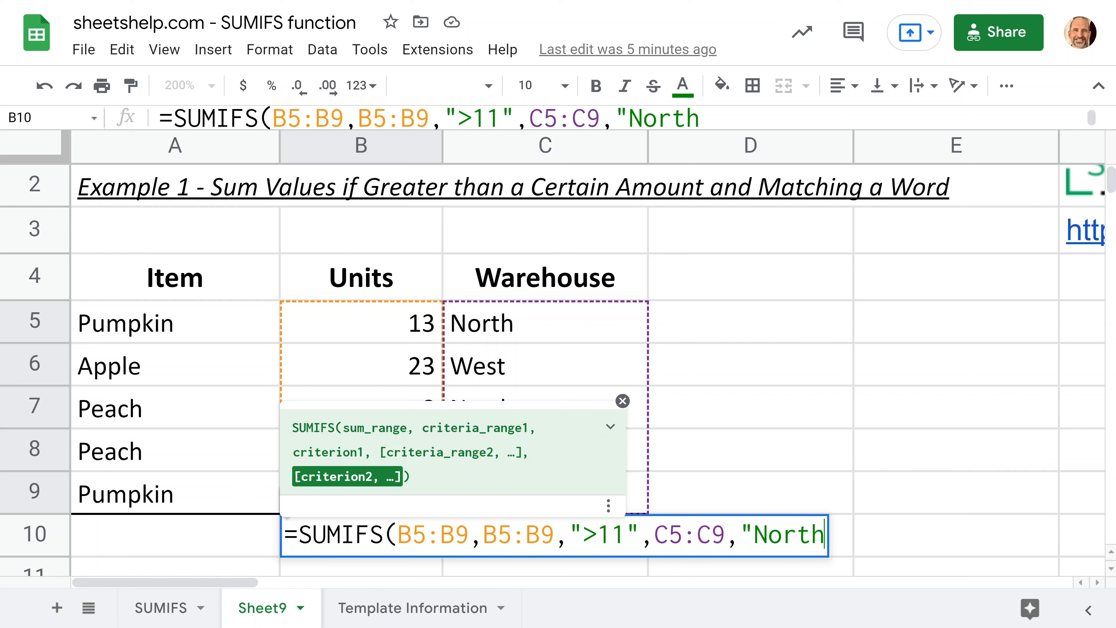
{"action": "type", "text": "\""}
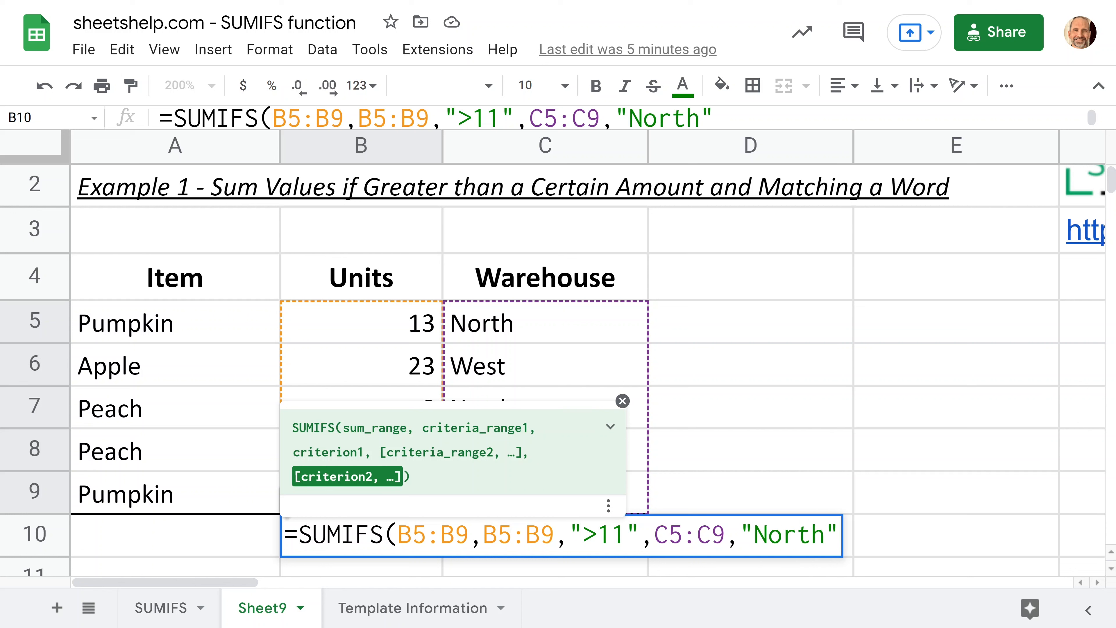
Step: Commit the formula returning 41 and verify it against the North rows with 13 and 28 units
{"action": "key", "text": "Enter"}
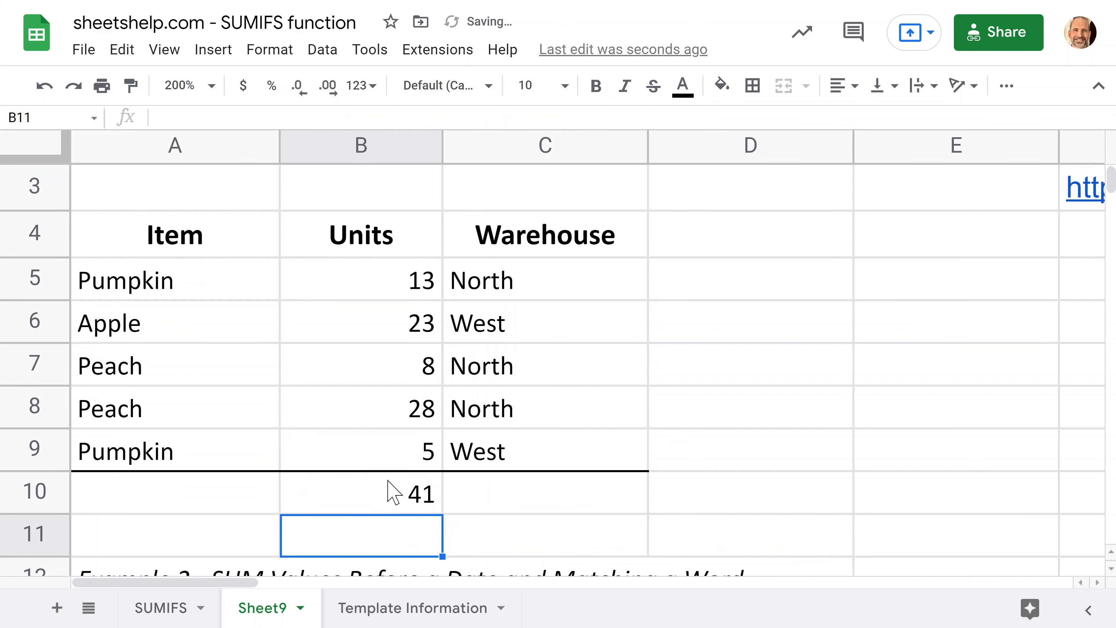
{"action": "mouse_move", "coordinate": [387, 285]}
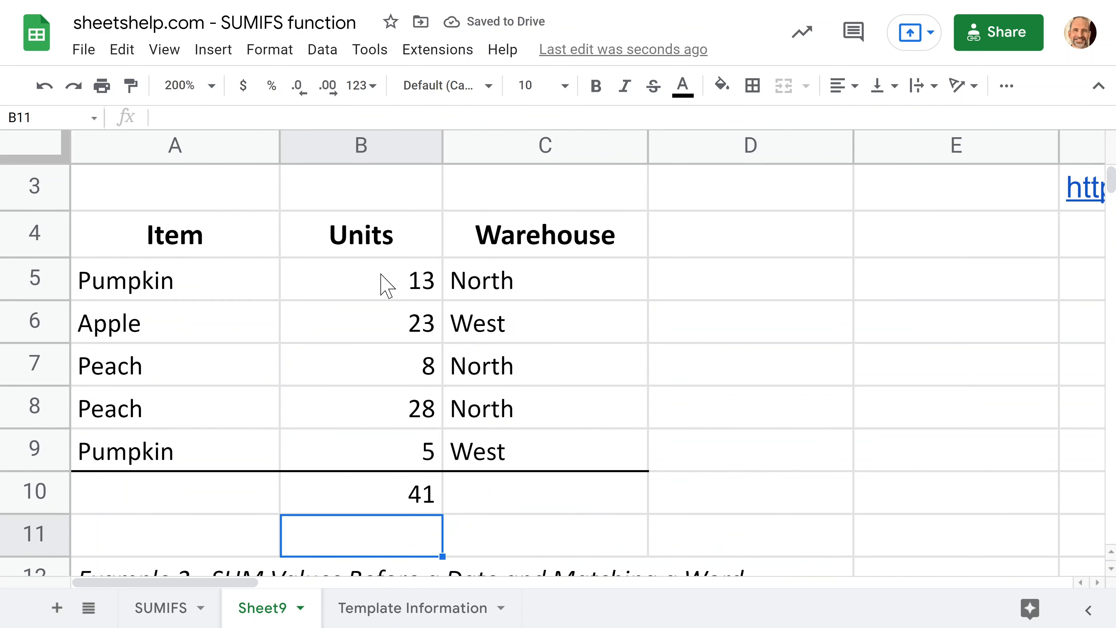
{"action": "left_click", "coordinate": [361, 279]}
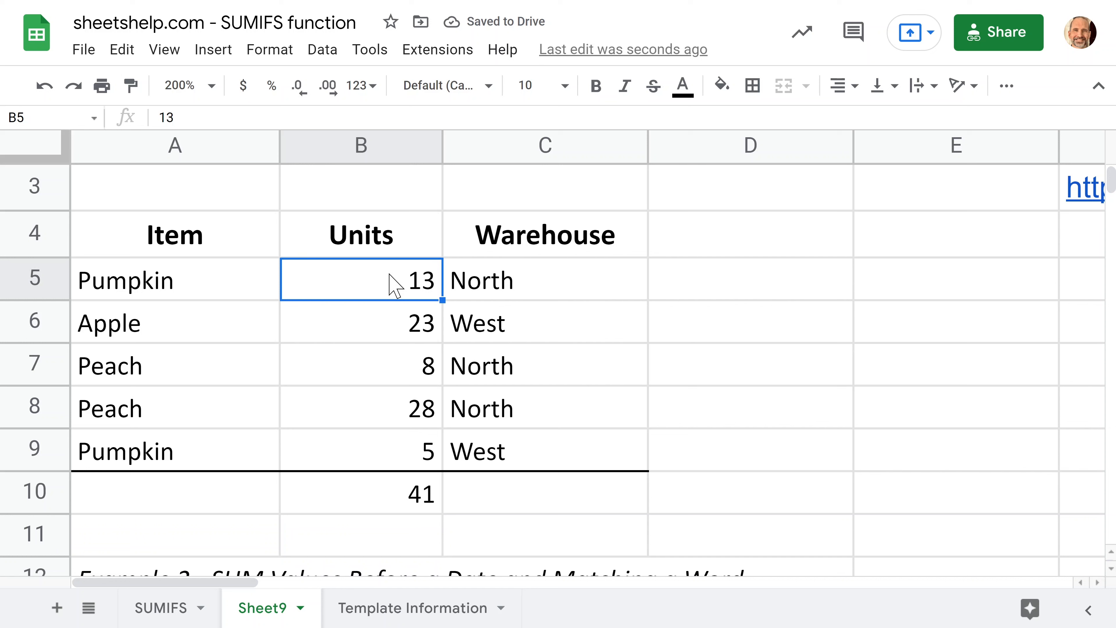
{"action": "left_click", "coordinate": [545, 279]}
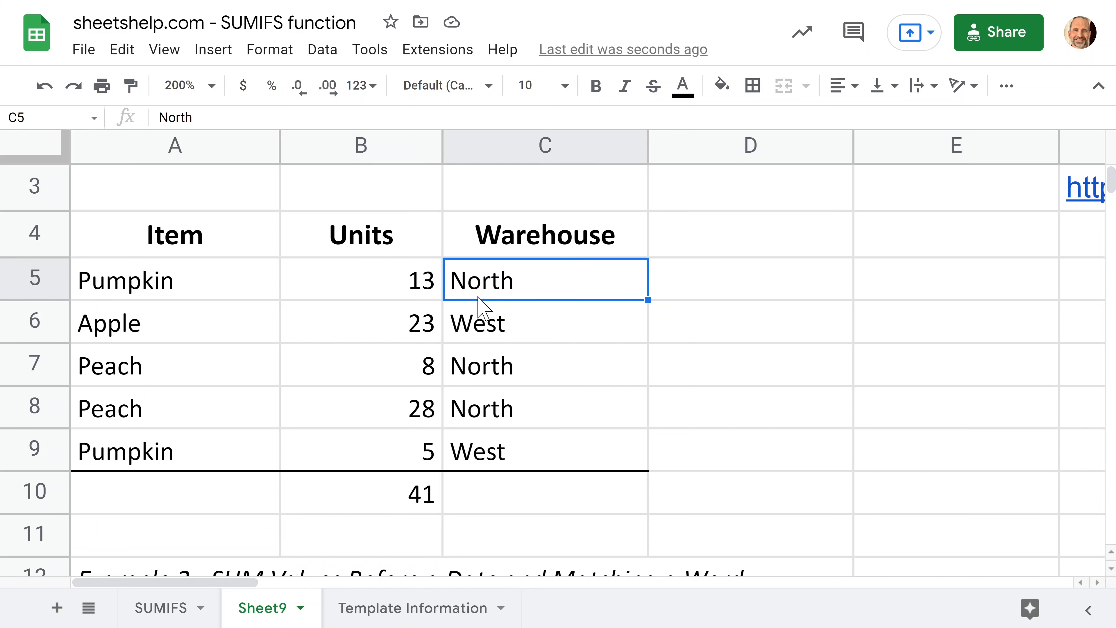
{"action": "mouse_move", "coordinate": [432, 324]}
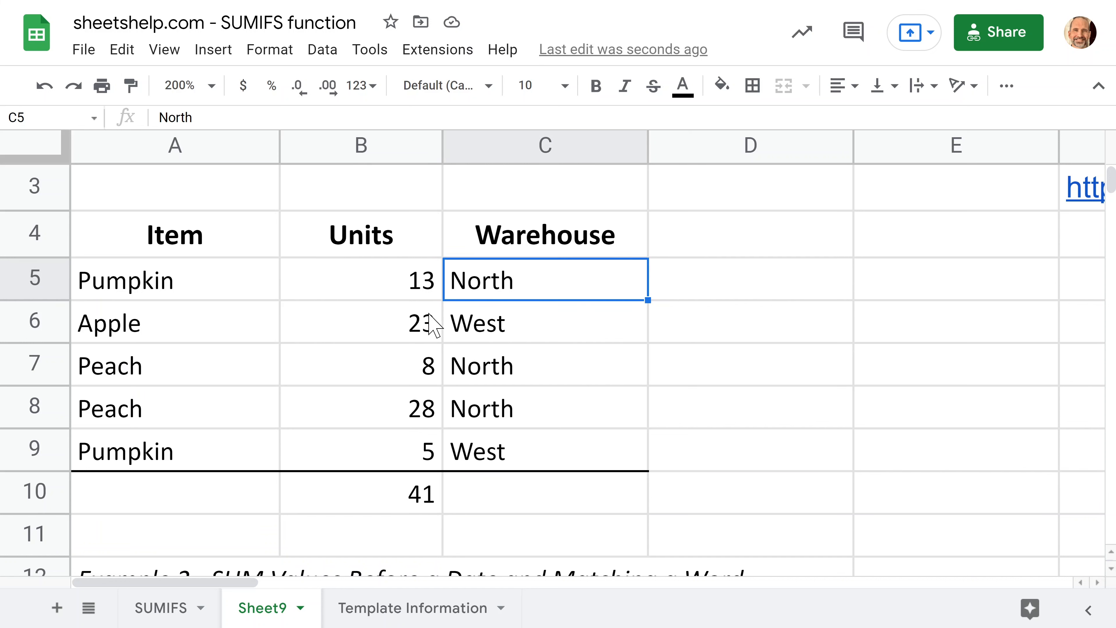
{"action": "left_click", "coordinate": [361, 408]}
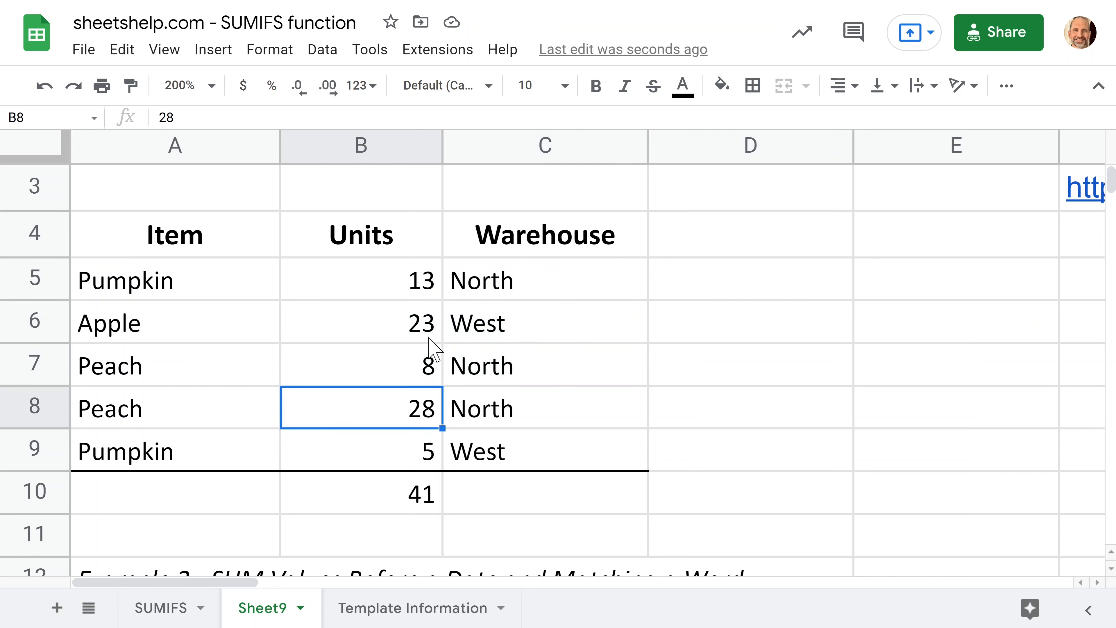
{"action": "left_click", "coordinate": [361, 279]}
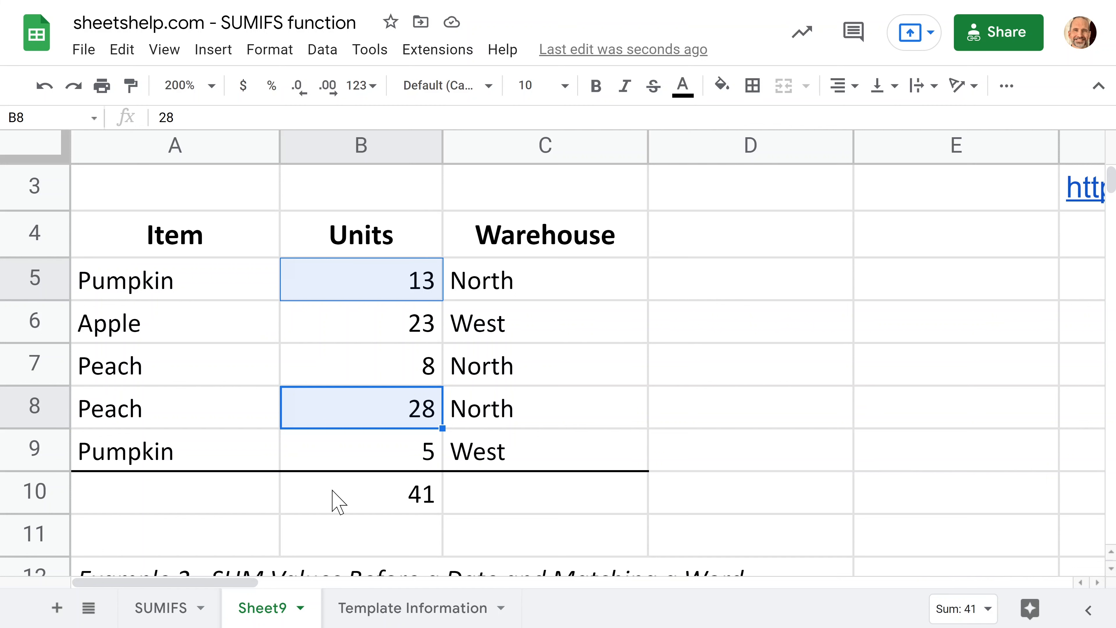
{"action": "left_click", "coordinate": [361, 493]}
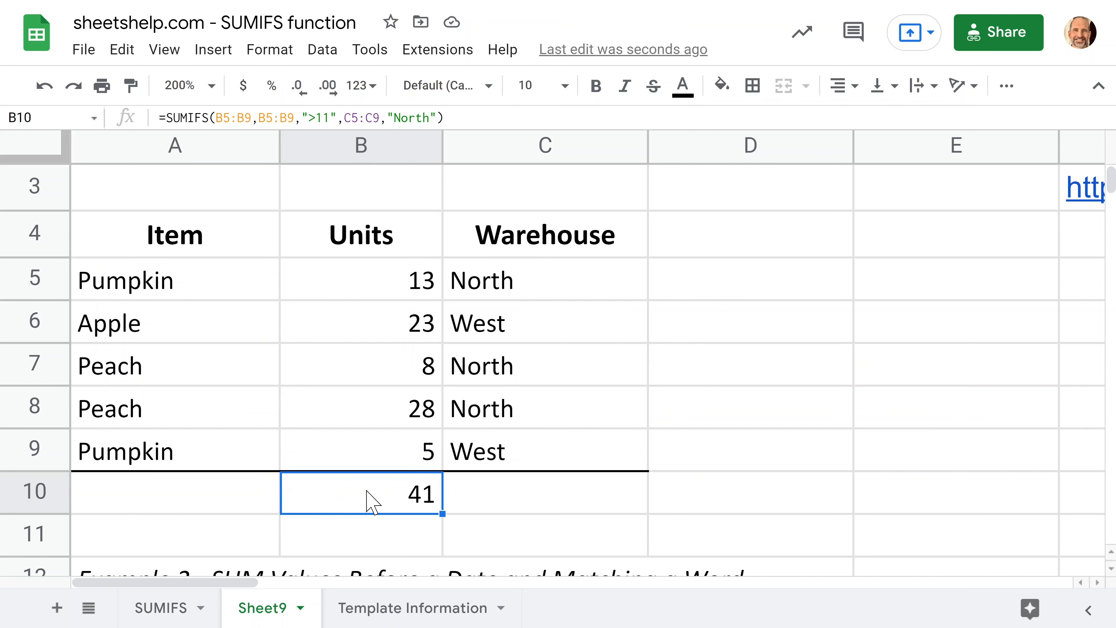
{"action": "scroll", "scroll_direction": "down", "scroll_amount": 3}
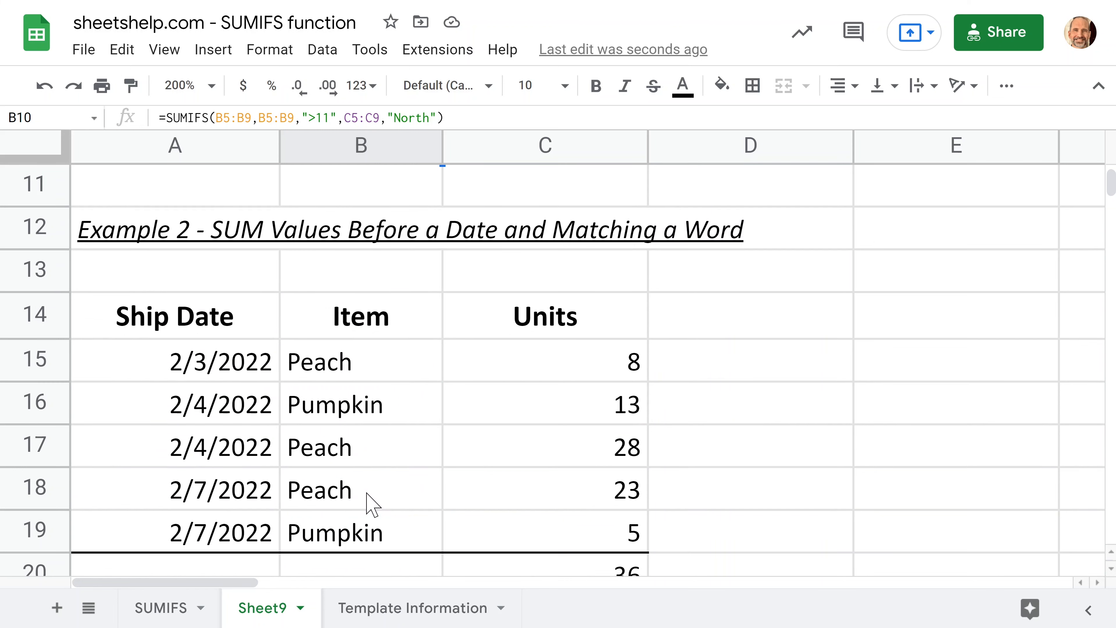
{"action": "left_click", "coordinate": [545, 569]}
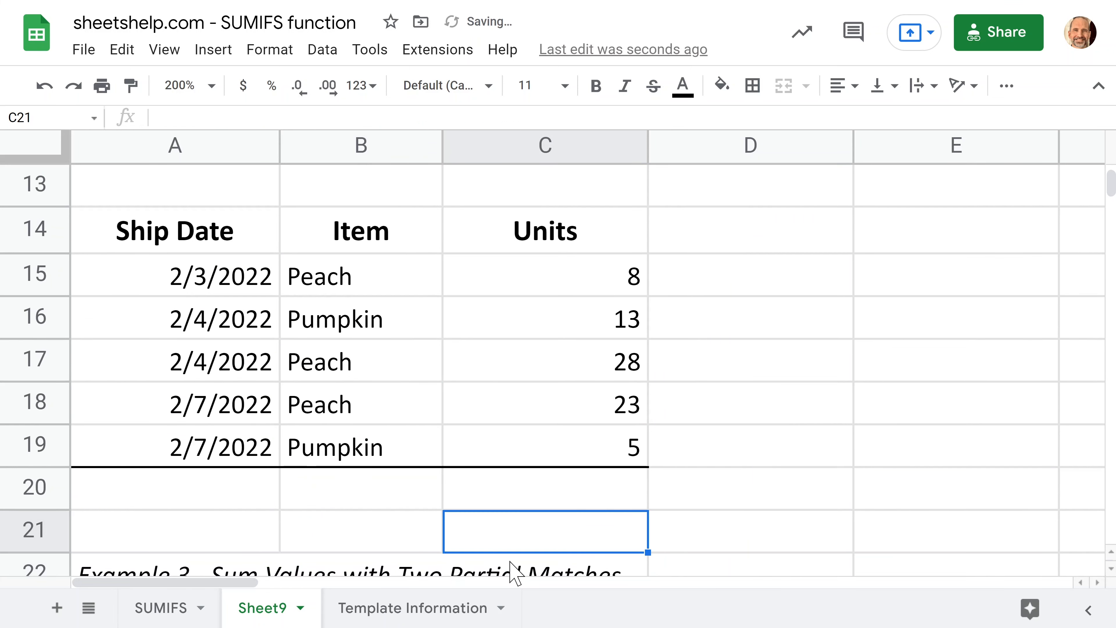
{"action": "left_click", "coordinate": [545, 488]}
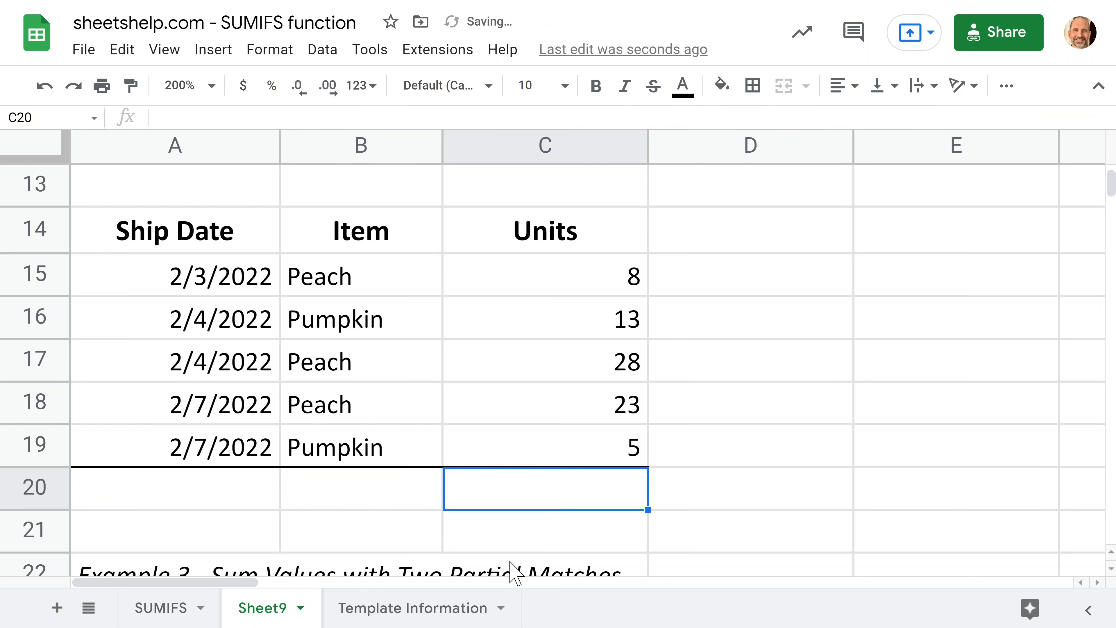
{"action": "mouse_move", "coordinate": [473, 270]}
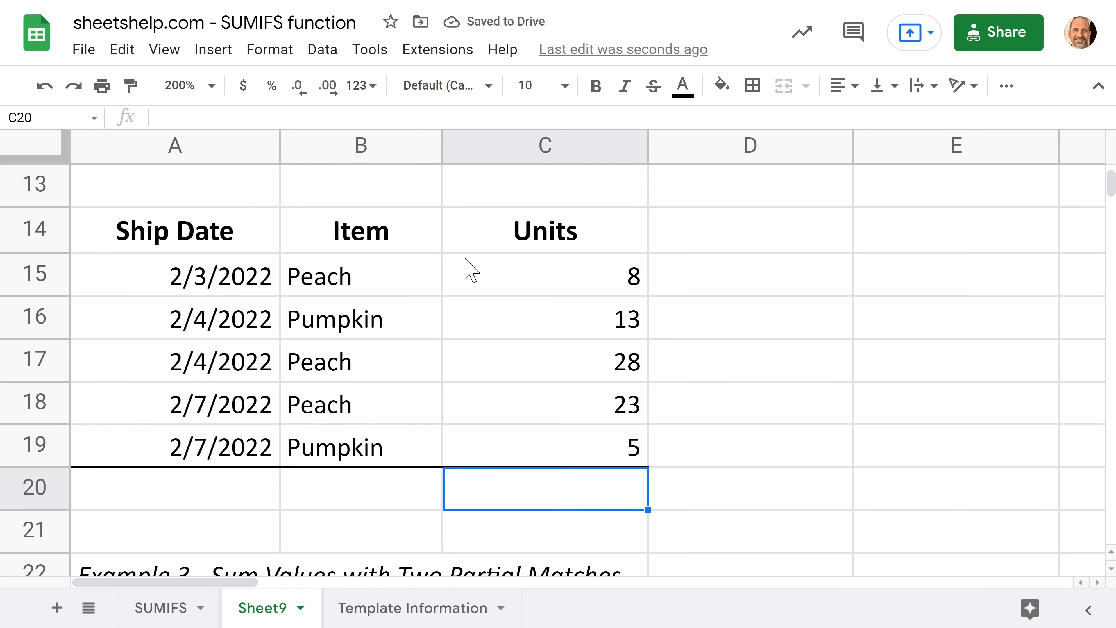
{"action": "left_click_drag", "start_coordinate": [544, 276], "coordinate": [545, 448]}
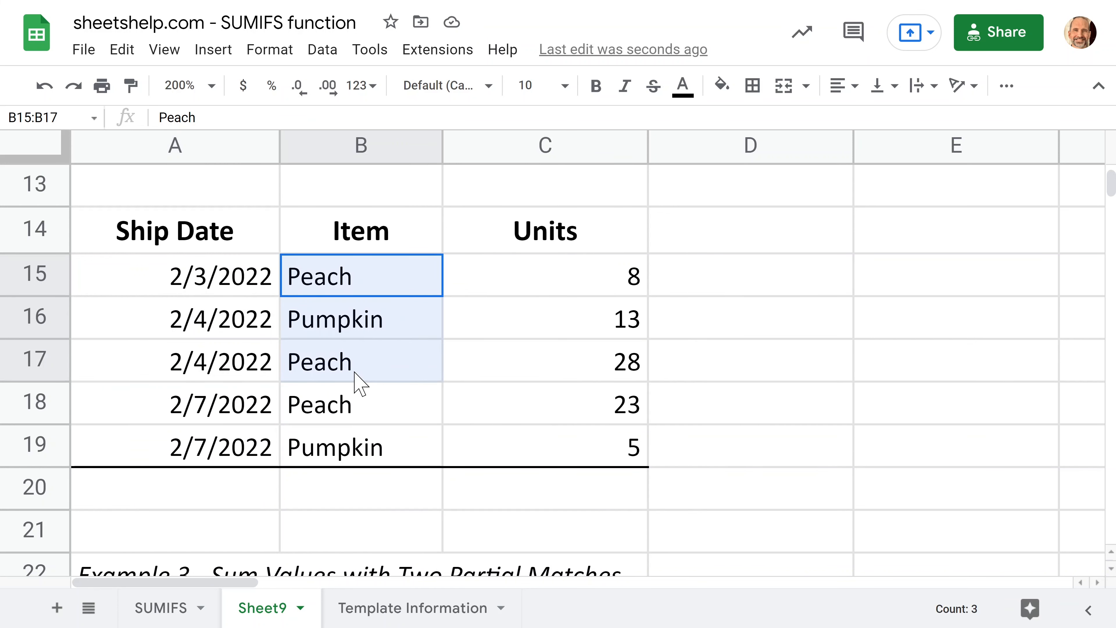
Step: Enter =SUMIFS(C15:C19,B15:B19,"Peach", in C20 summing Units where Item is Peach
{"action": "type", "text": "=SUM(C15:C19)"}
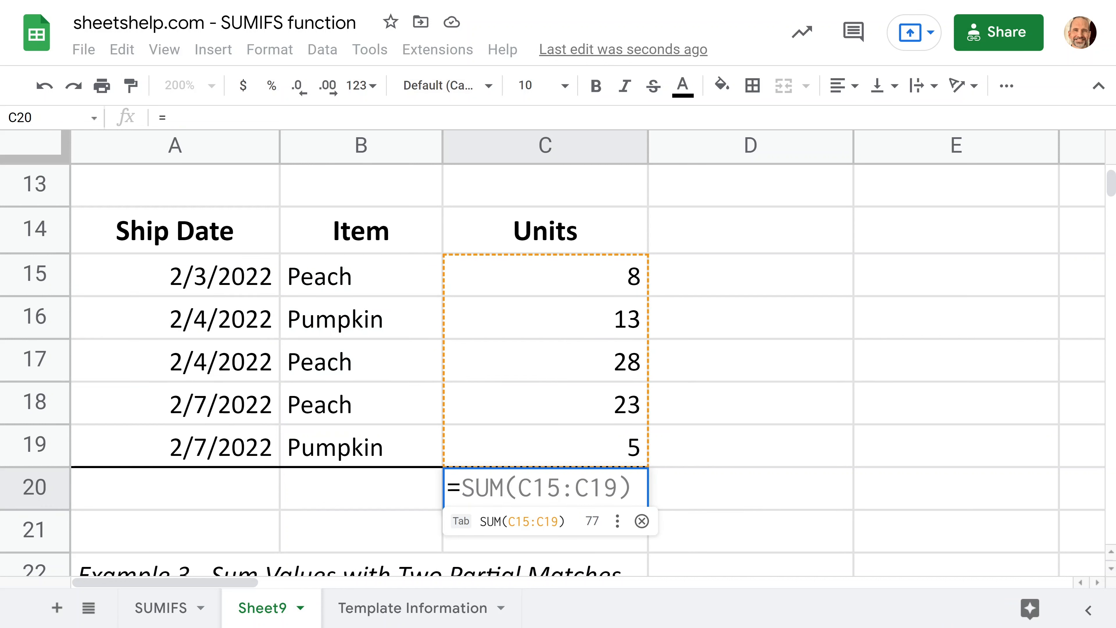
{"action": "type", "text": "=SUMIFS"}
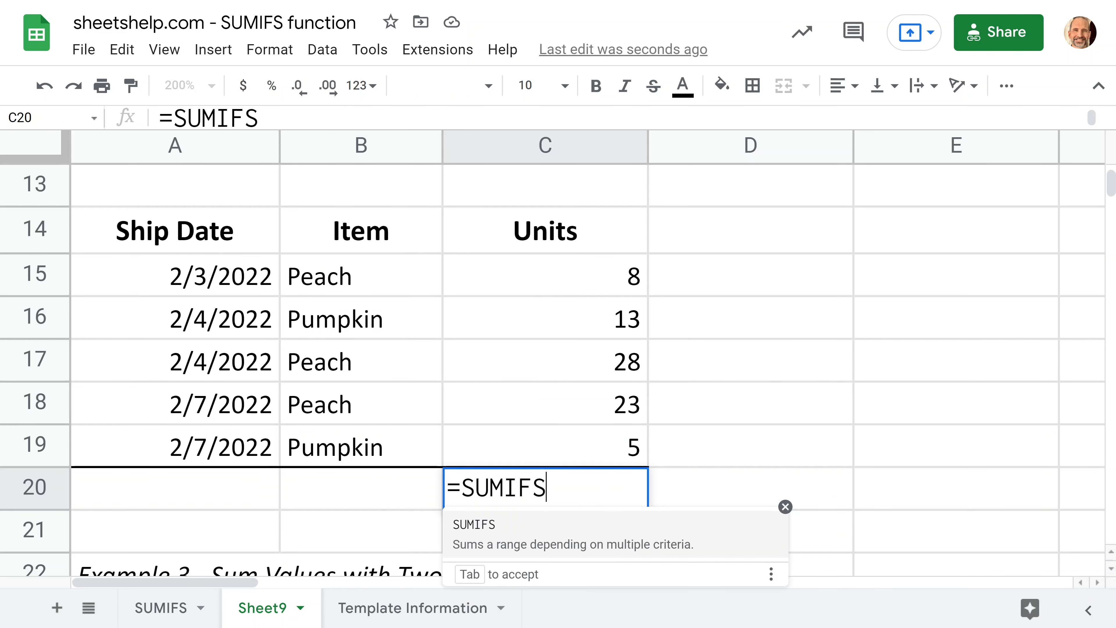
{"action": "type", "text": "(C15:C19,"}
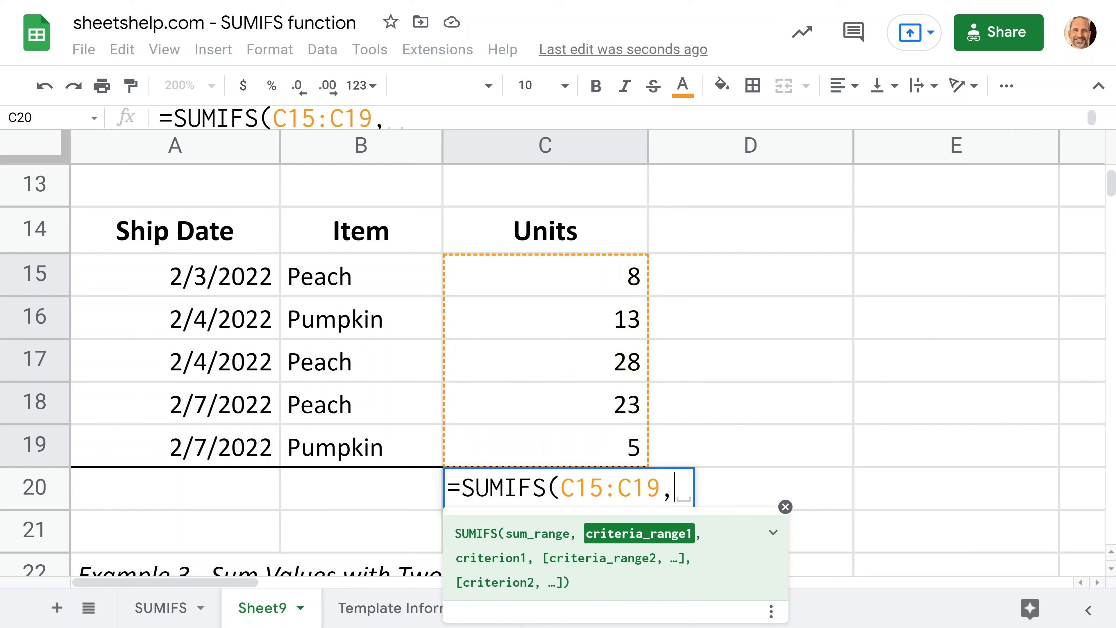
{"action": "mouse_move", "coordinate": [442, 470]}
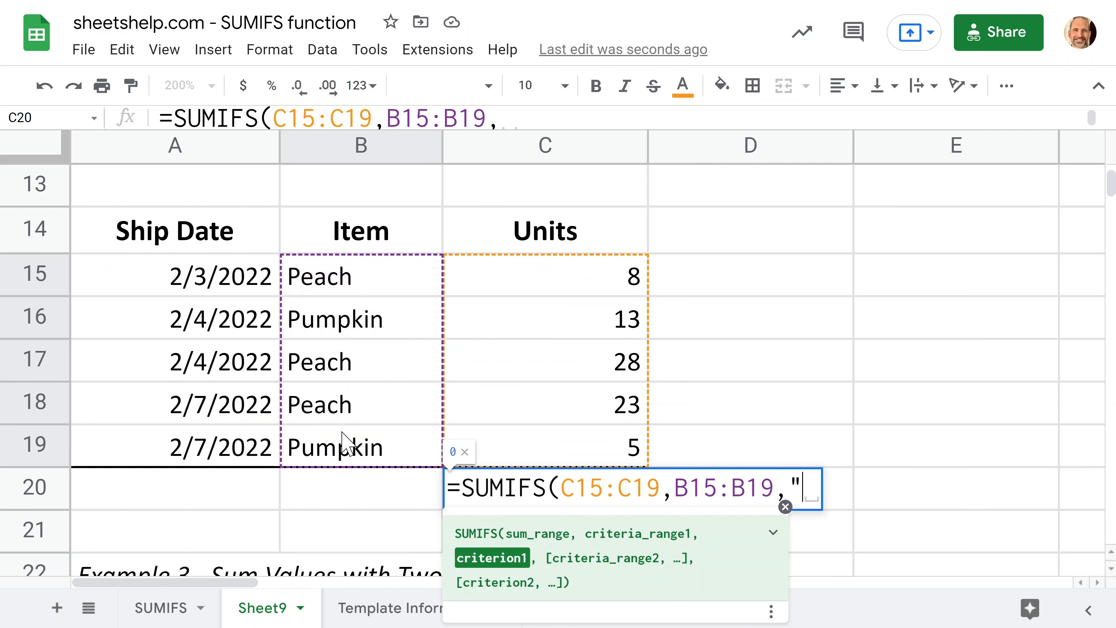
{"action": "type", "text": "\""}
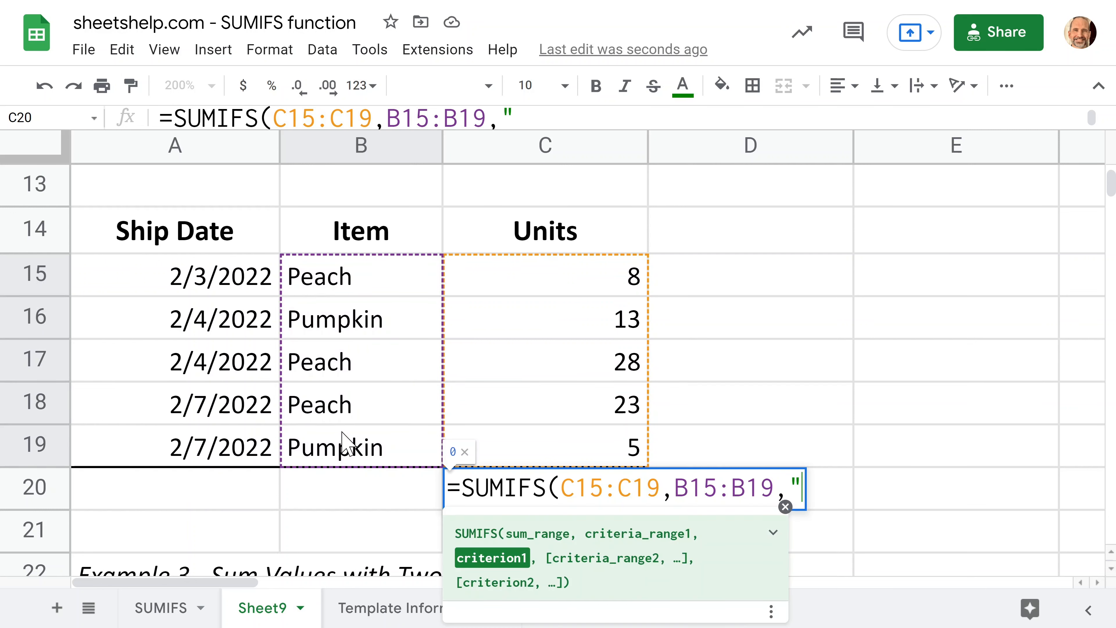
{"action": "type", "text": "Pea"}
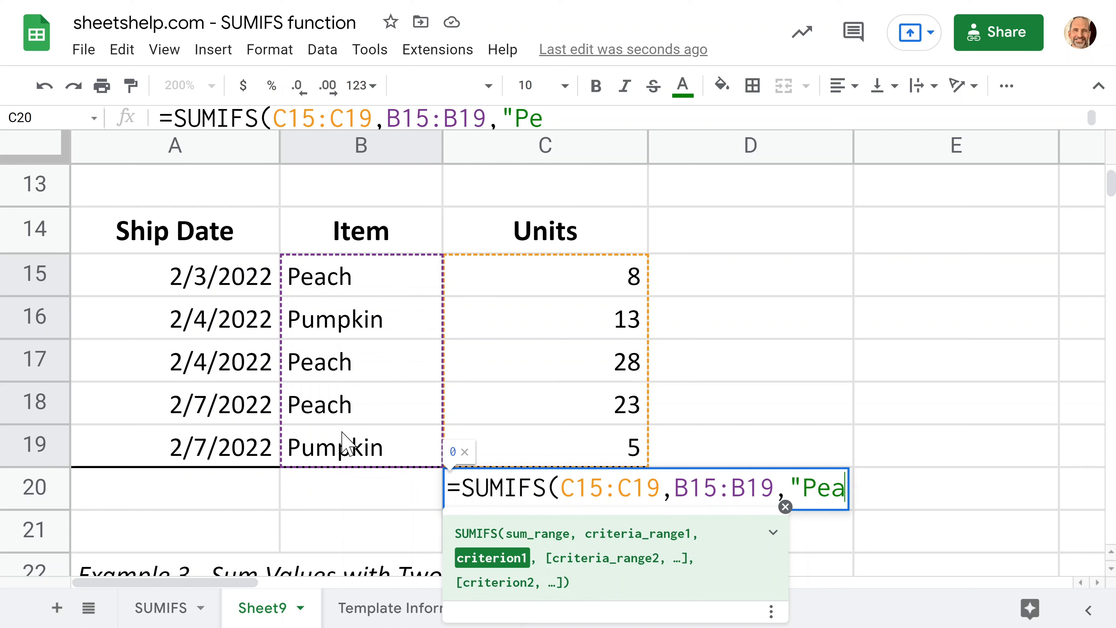
{"action": "type", "text": "ch\","}
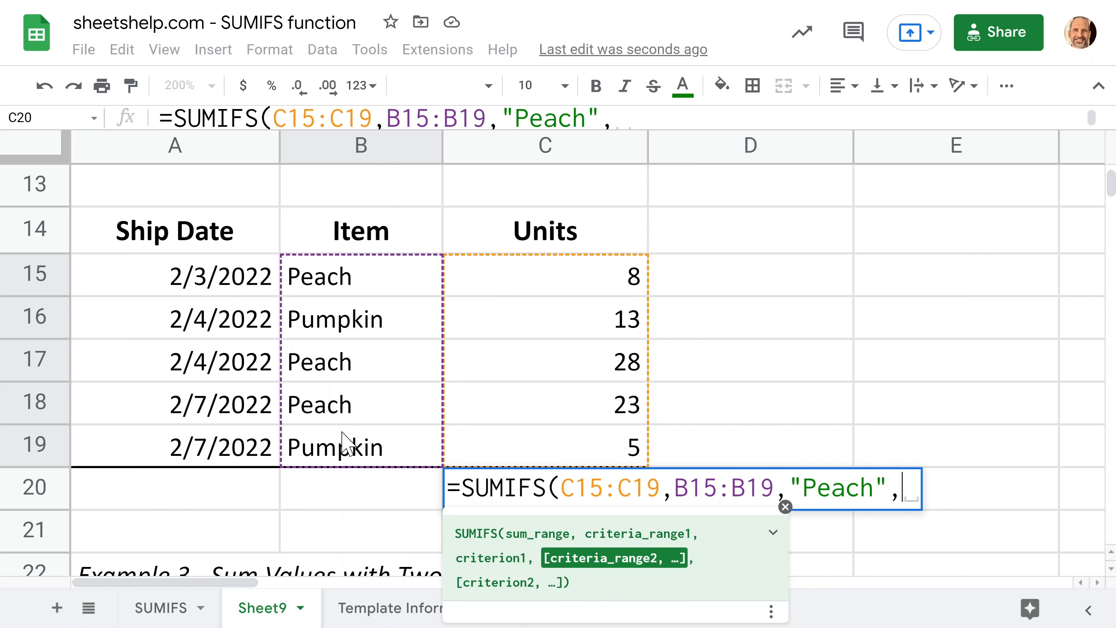
{"action": "mouse_move", "coordinate": [306, 426]}
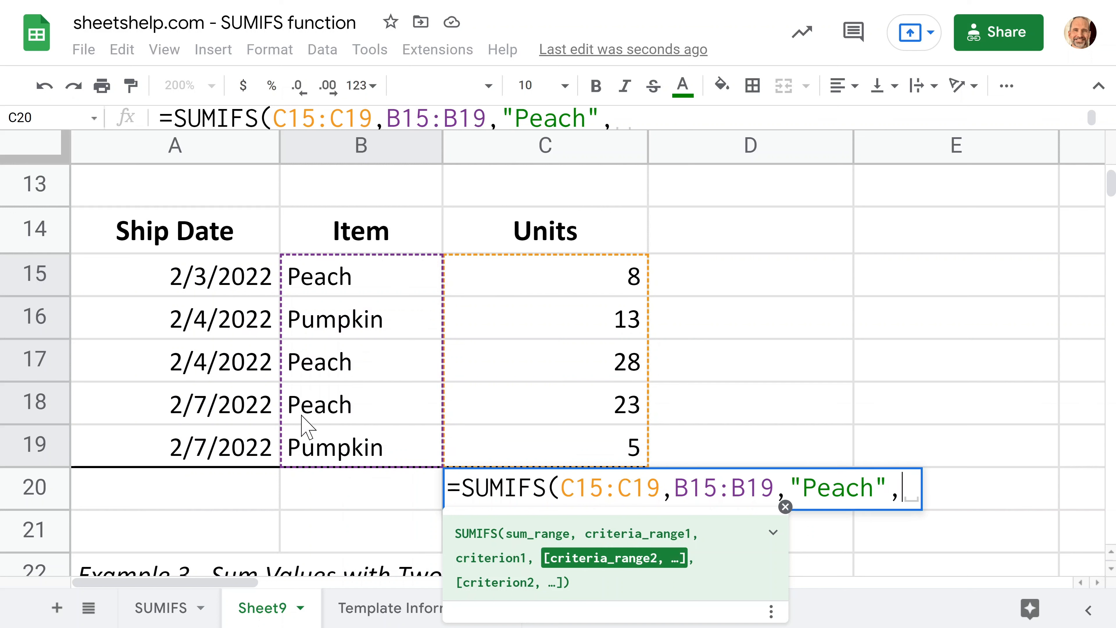
{"action": "mouse_move", "coordinate": [245, 292]}
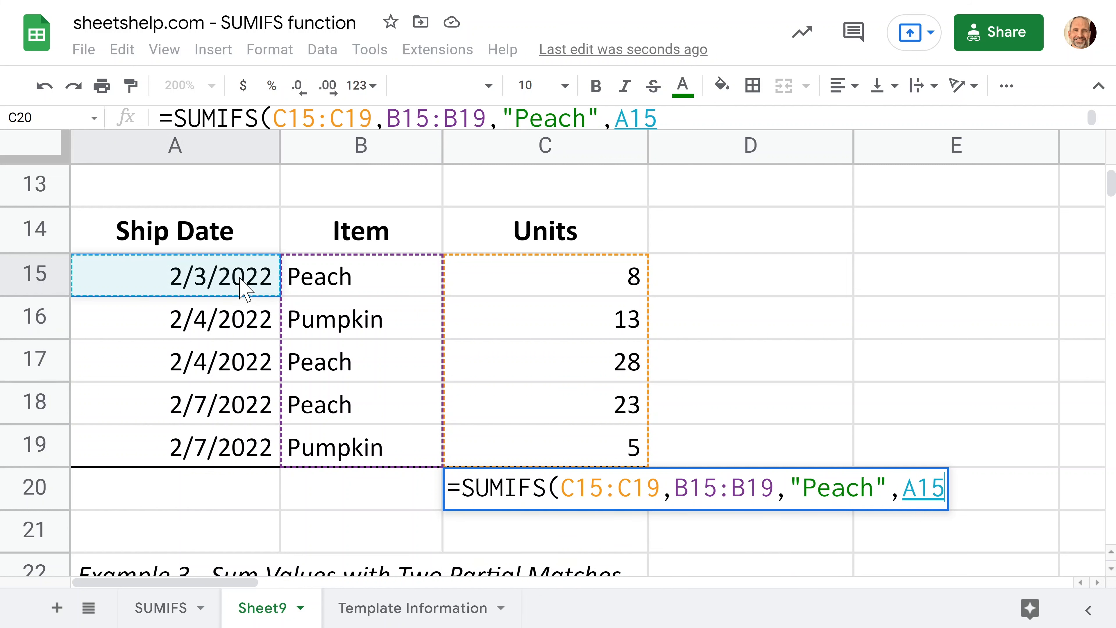
Step: Add the Ship Date cells A15:A19 as the second criteria range
{"action": "left_click_drag", "start_coordinate": [174, 276], "coordinate": [174, 361]}
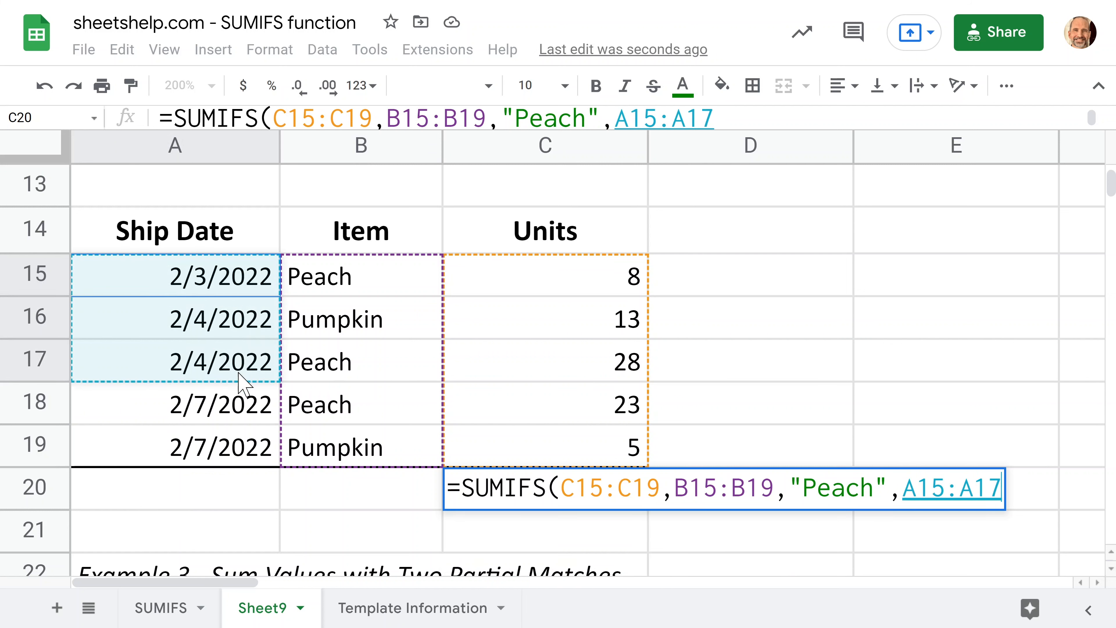
{"action": "left_click_drag", "start_coordinate": [242, 361], "coordinate": [235, 447]}
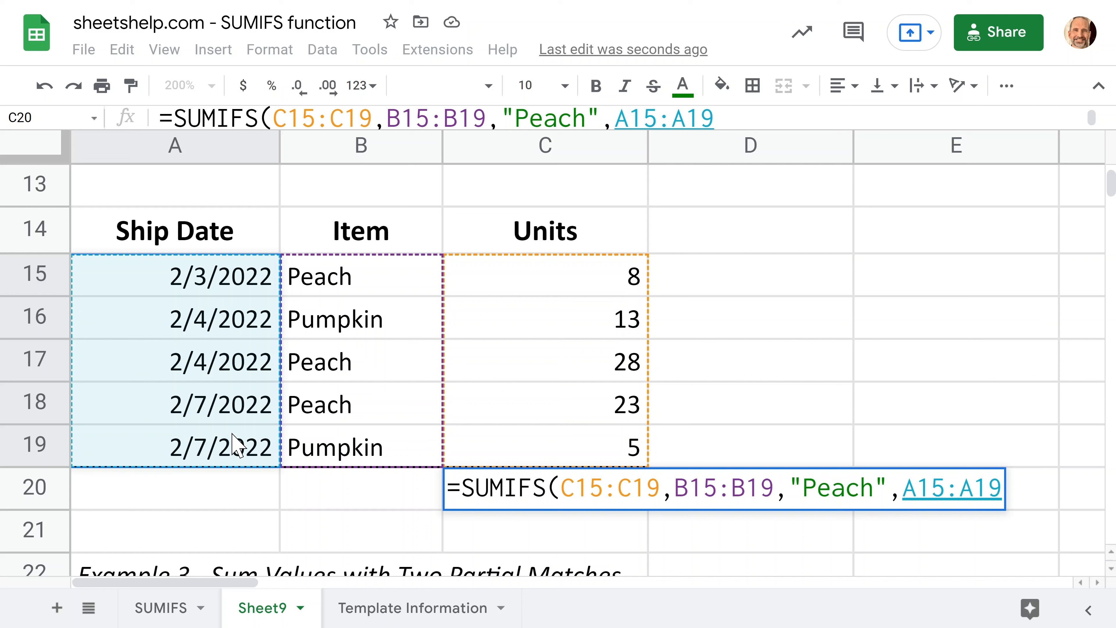
{"action": "type", "text": ","}
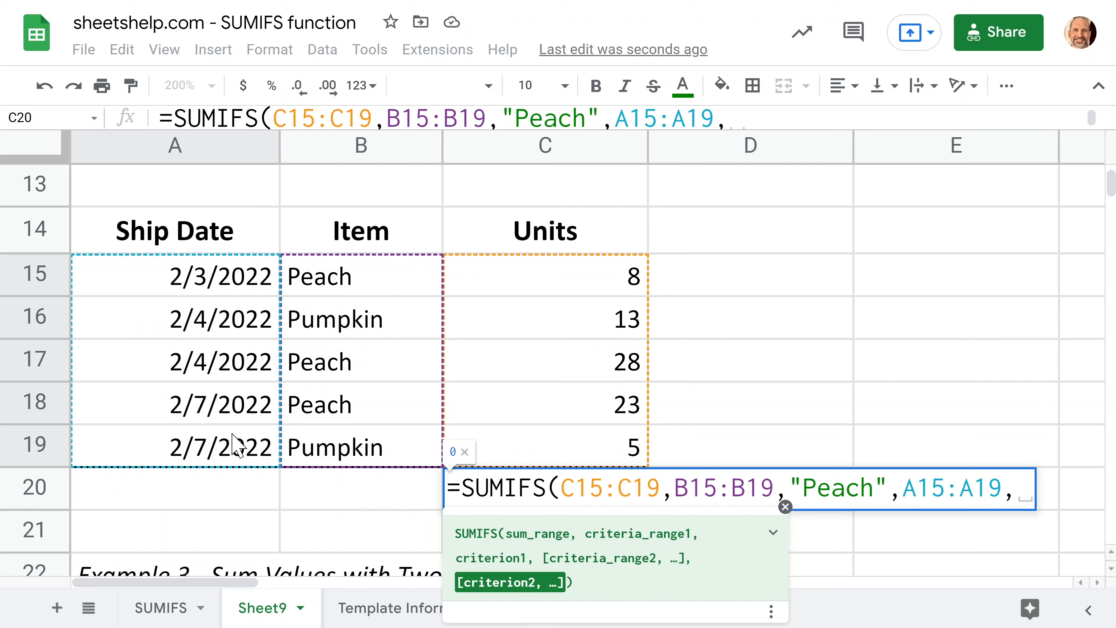
Step: Enter the date criterion "<"&"2/5/2022" so C20 returns 36 Peach units before that date
{"action": "type", "text": "\""}
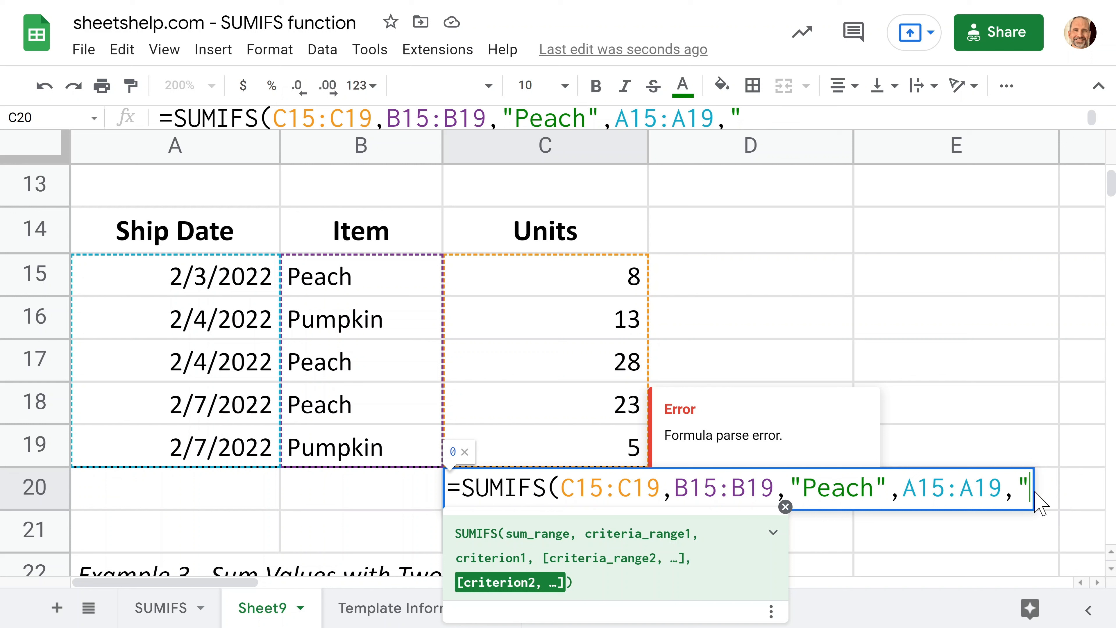
{"action": "type", "text": "<"}
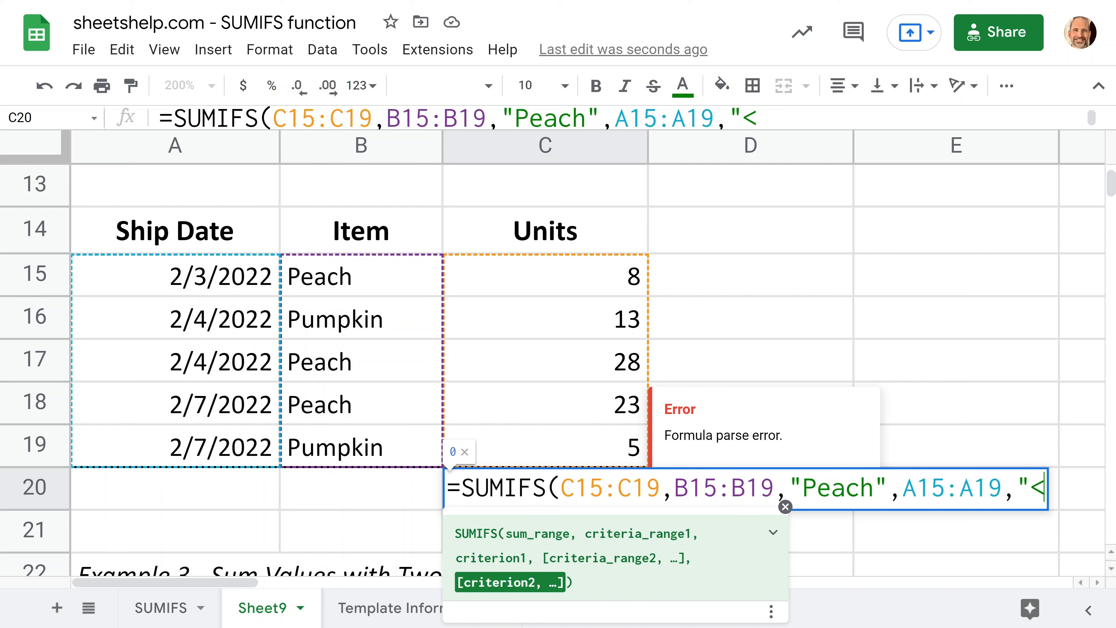
{"action": "type", "text": "\""}
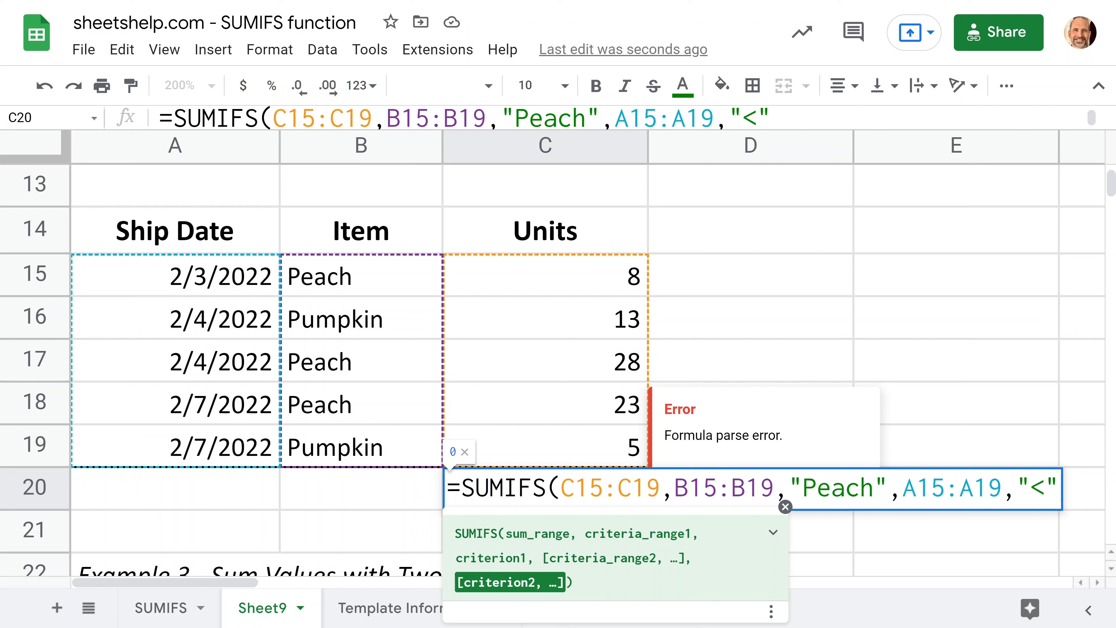
{"action": "type", "text": "&"}
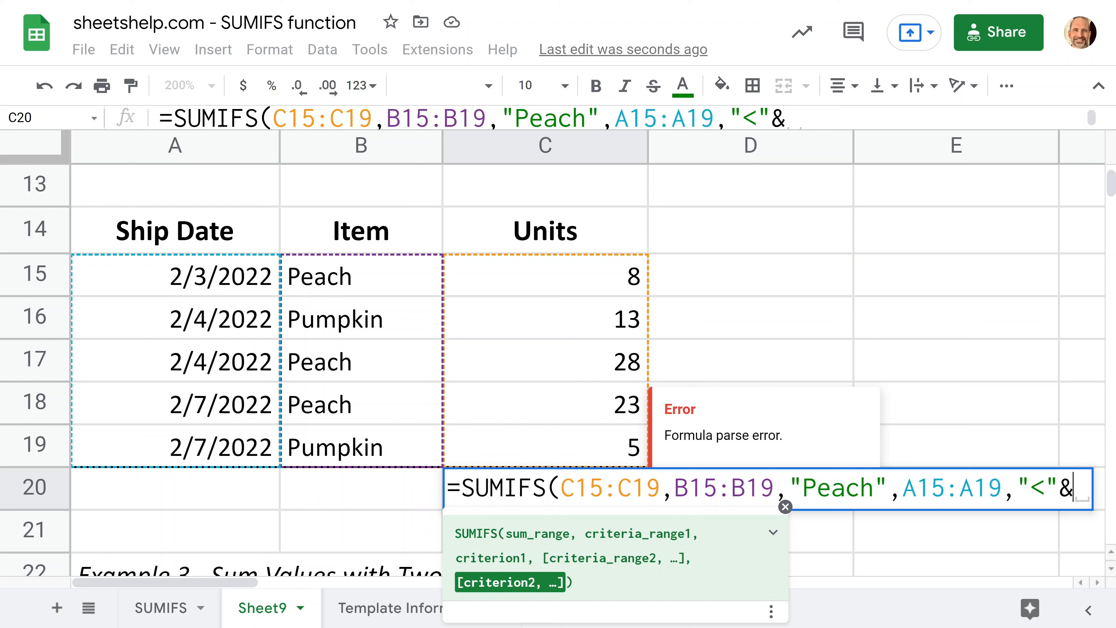
{"action": "type", "text": "\"2/5"}
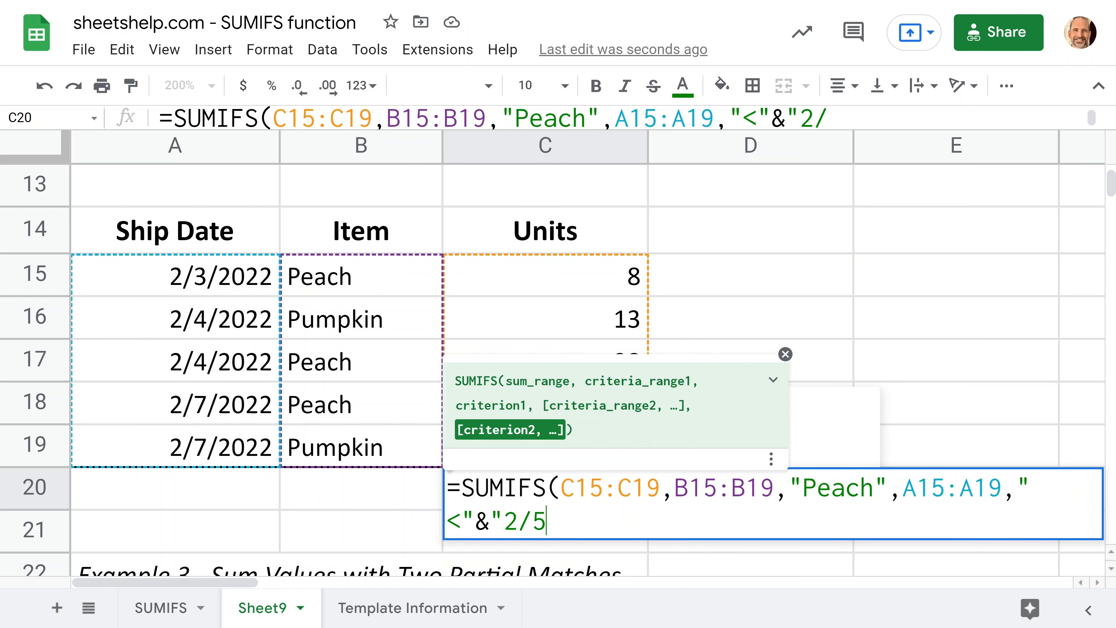
{"action": "type", "text": "/2022"}
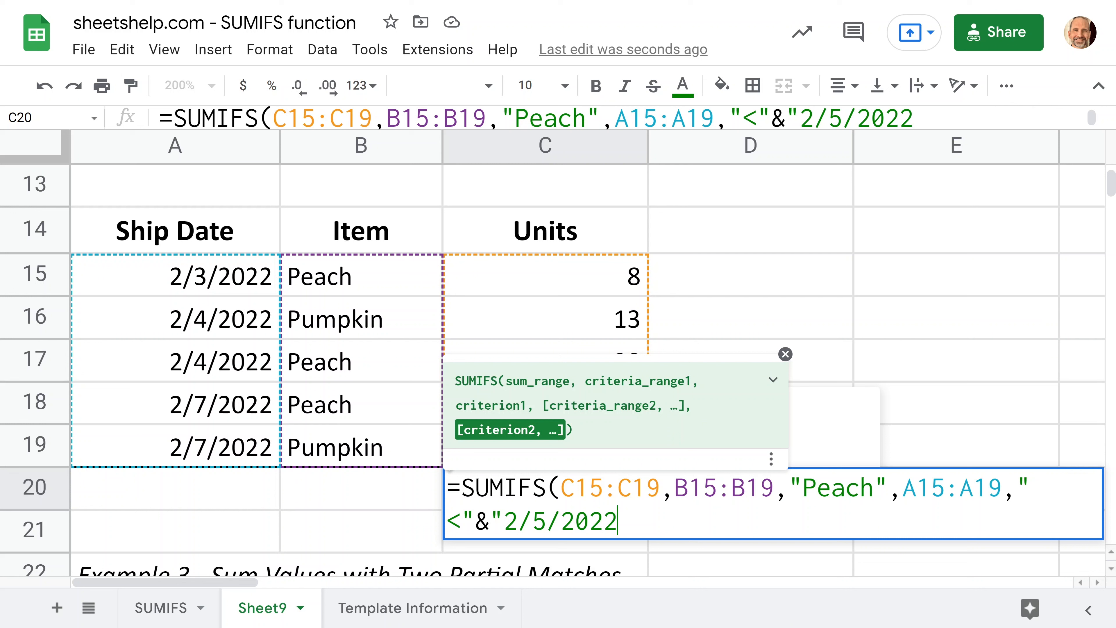
{"action": "type", "text": "\""}
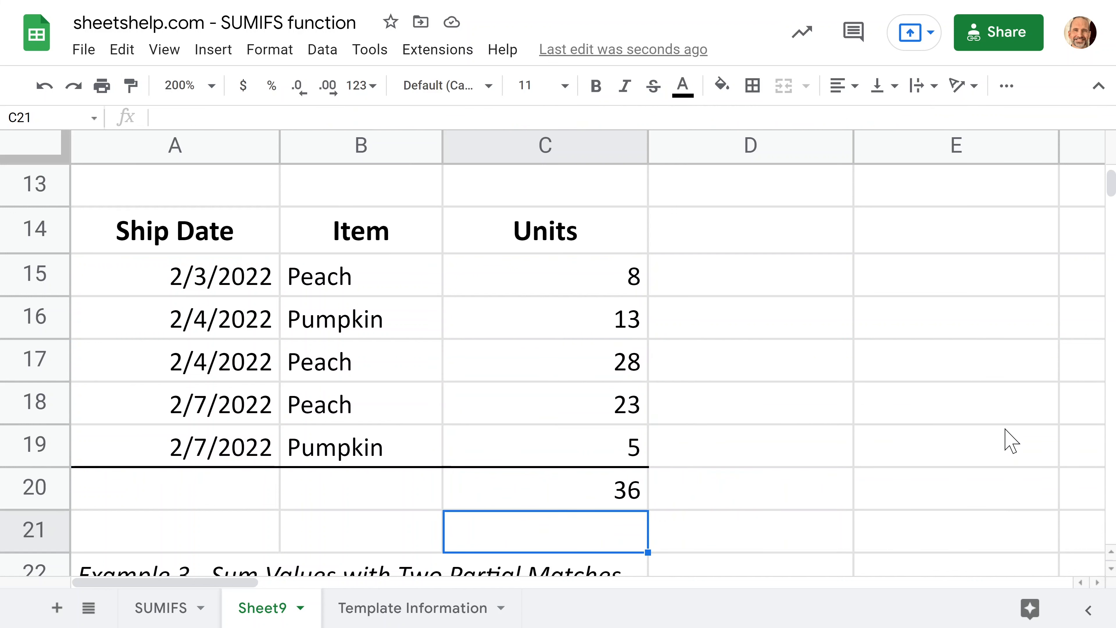
{"action": "mouse_move", "coordinate": [574, 486]}
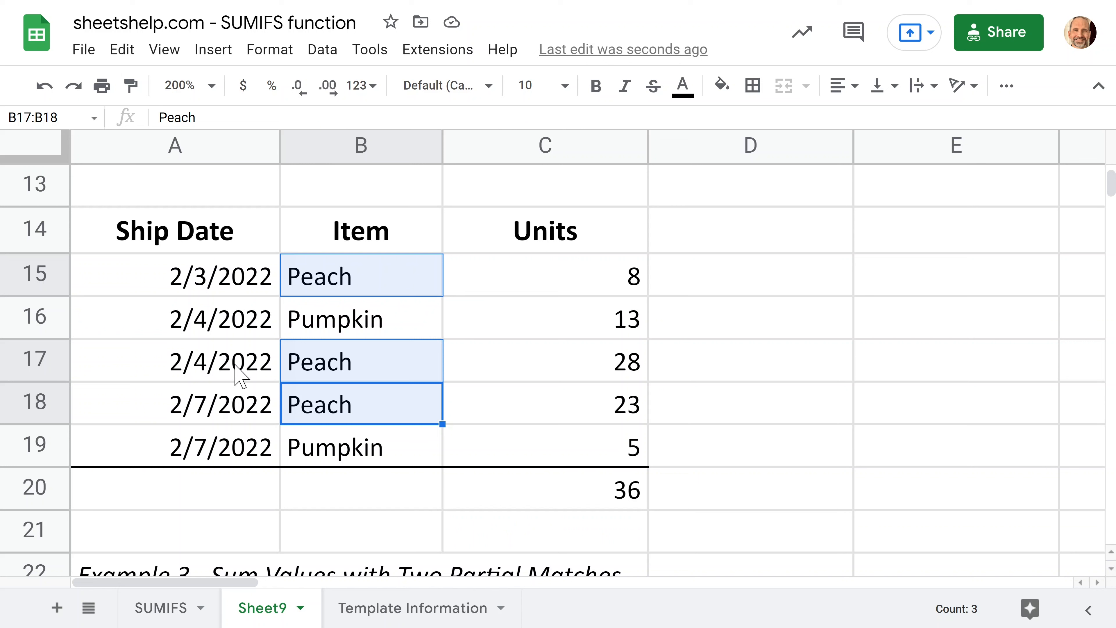
{"action": "left_click", "coordinate": [361, 275]}
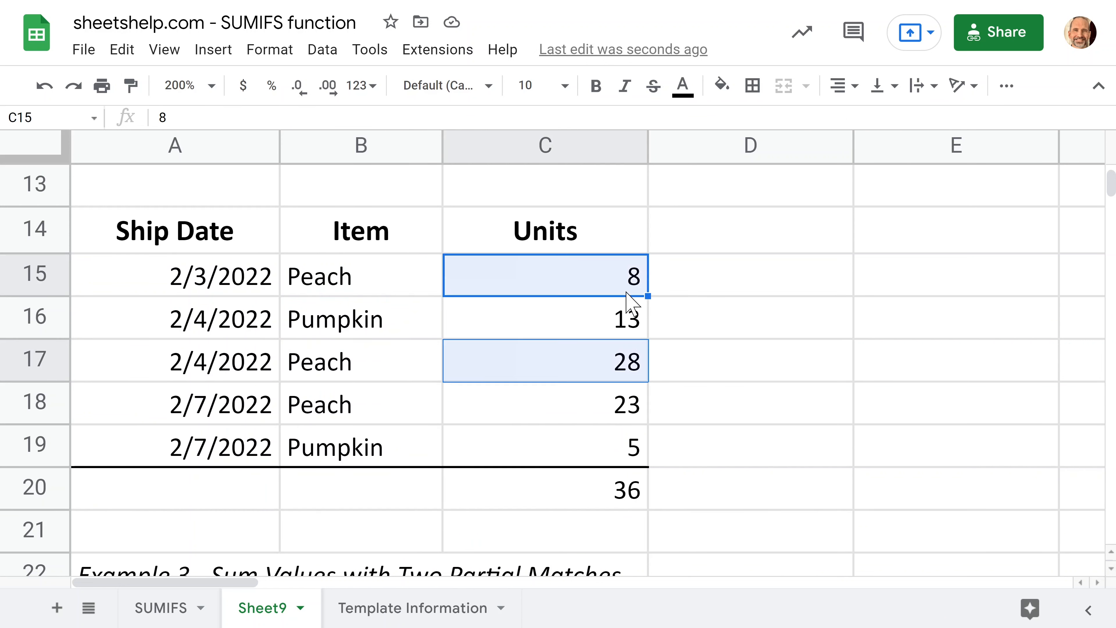
{"action": "mouse_move", "coordinate": [946, 603]}
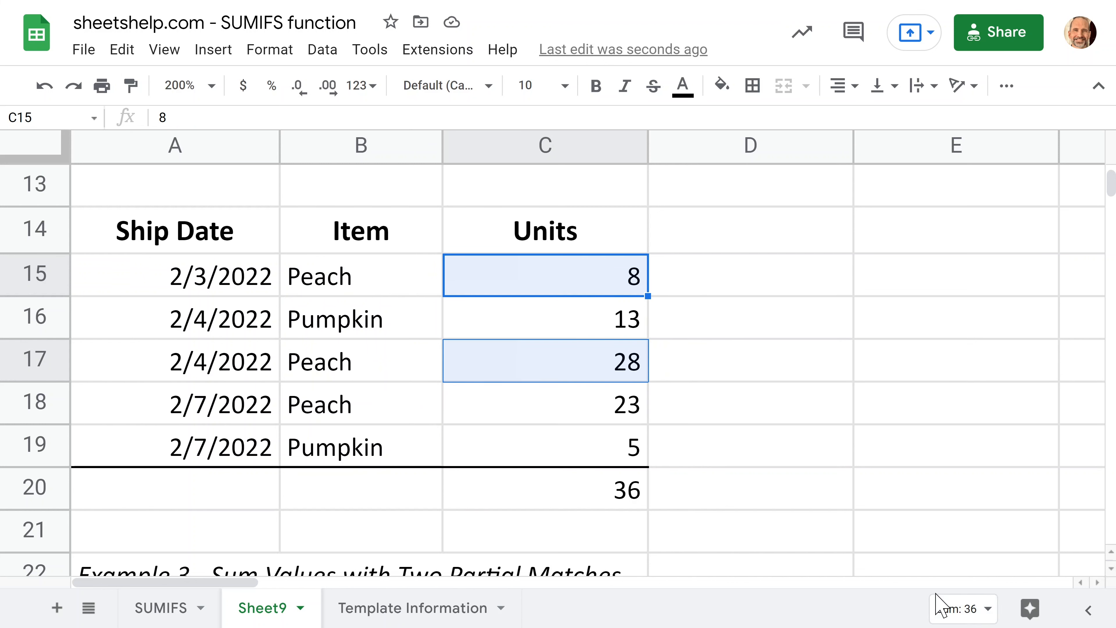
{"action": "left_click", "coordinate": [545, 488]}
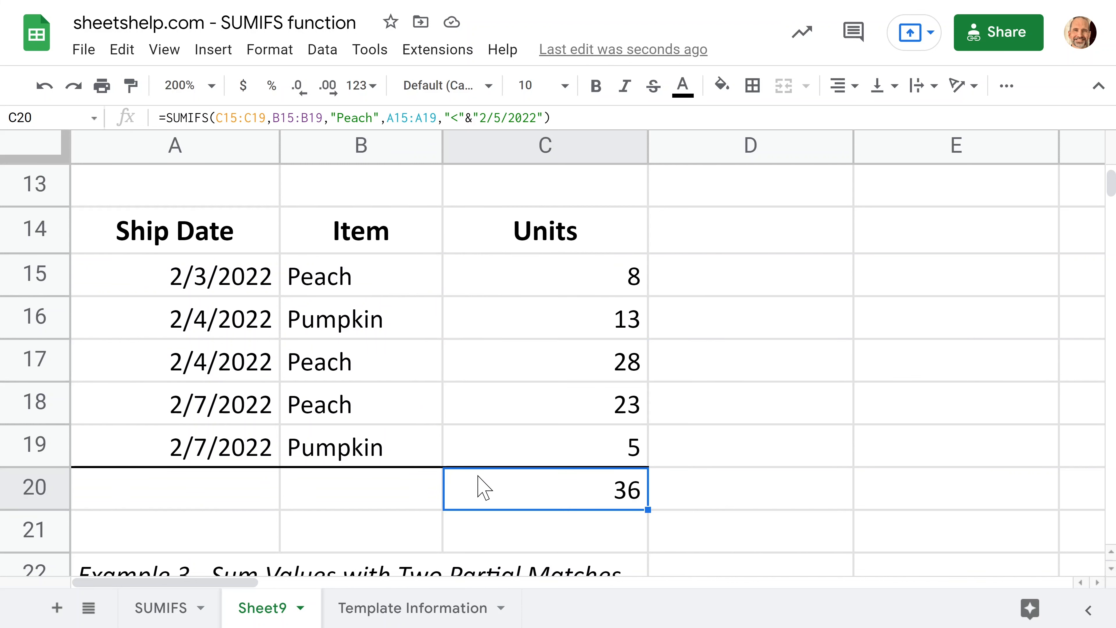
{"action": "scroll", "scroll_direction": "down", "scroll_amount": 3}
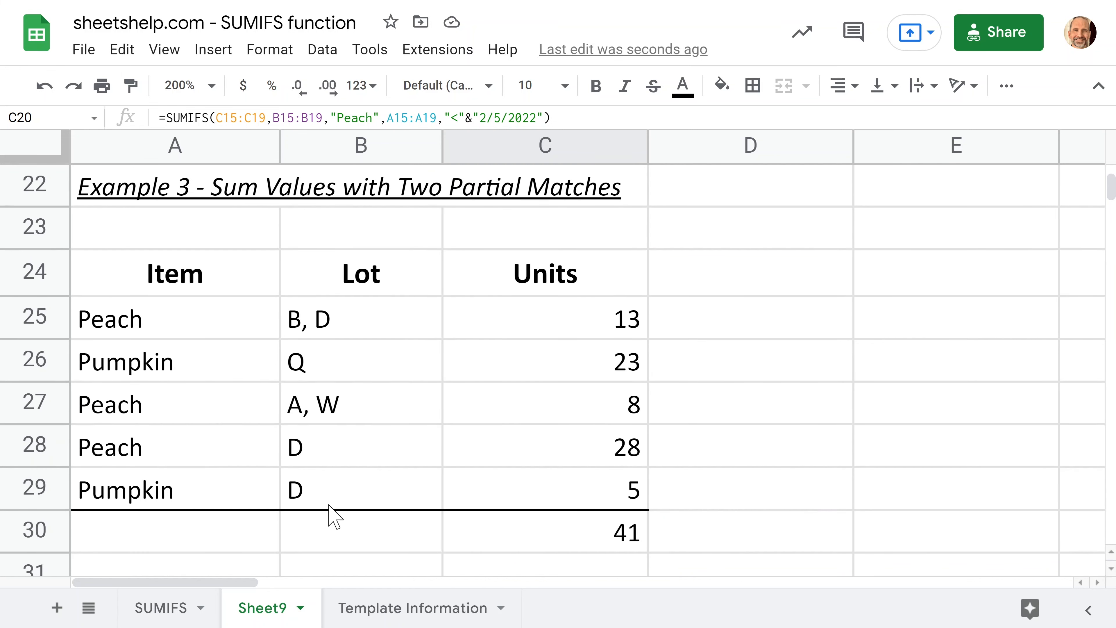
{"action": "mouse_move", "coordinate": [472, 529]}
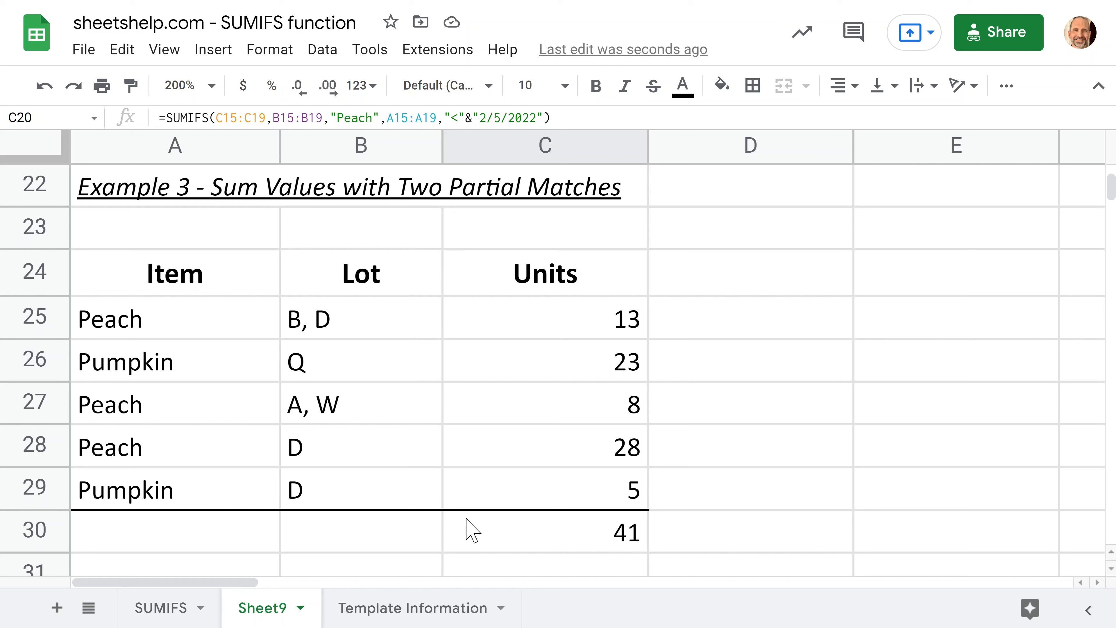
{"action": "left_click", "coordinate": [545, 530]}
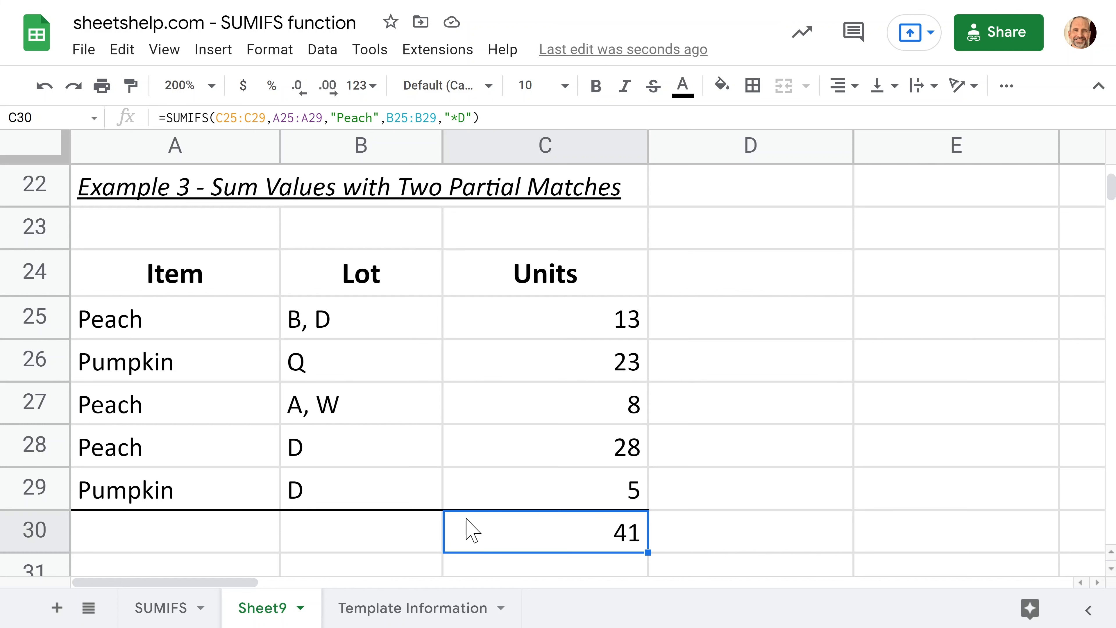
{"action": "double_click", "coordinate": [545, 531]}
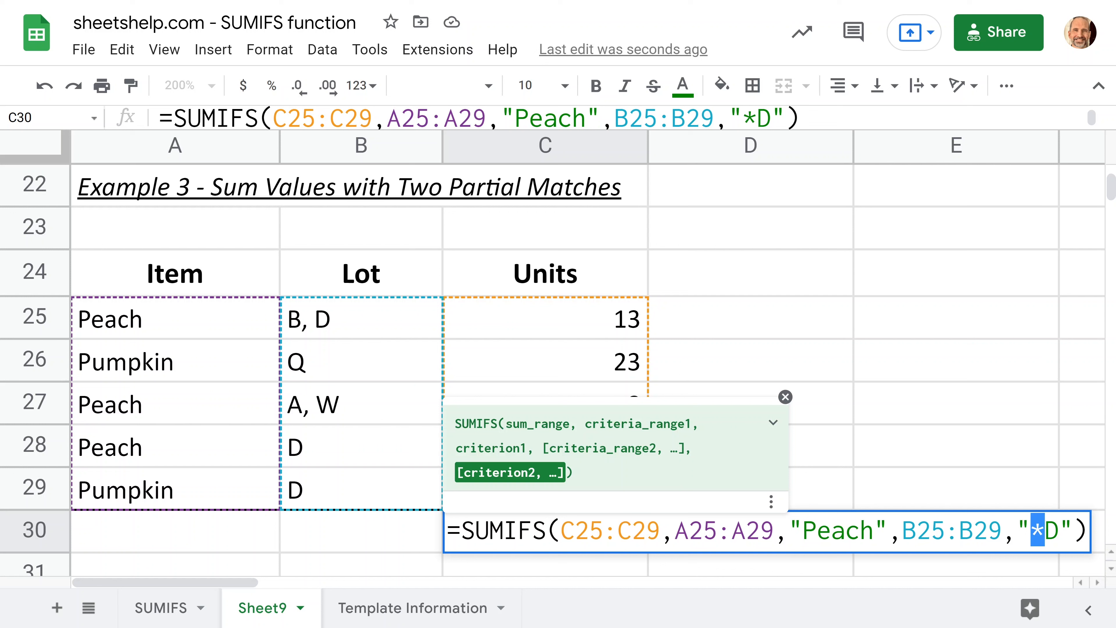
{"action": "key", "text": "enter"}
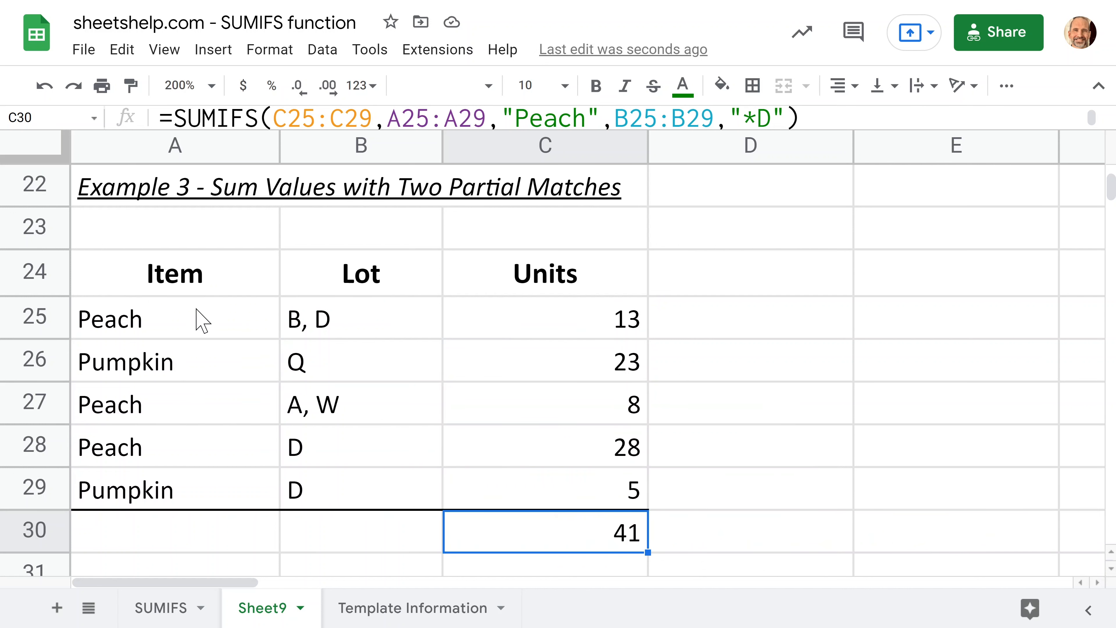
{"action": "mouse_move", "coordinate": [197, 335]}
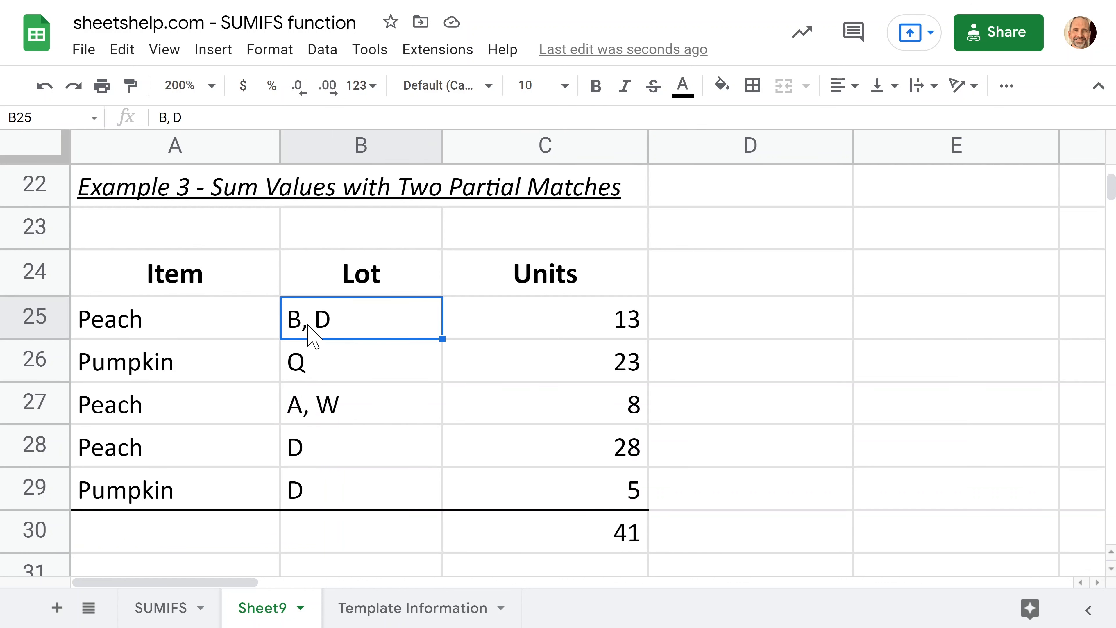
{"action": "double_click", "coordinate": [322, 318]}
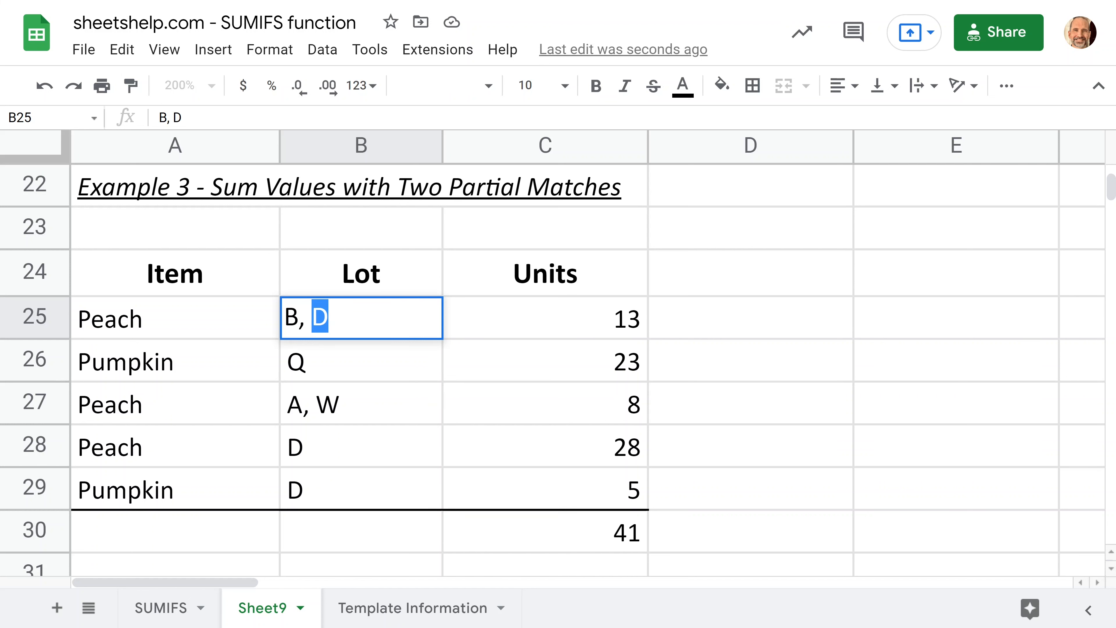
{"action": "left_click", "coordinate": [361, 447]}
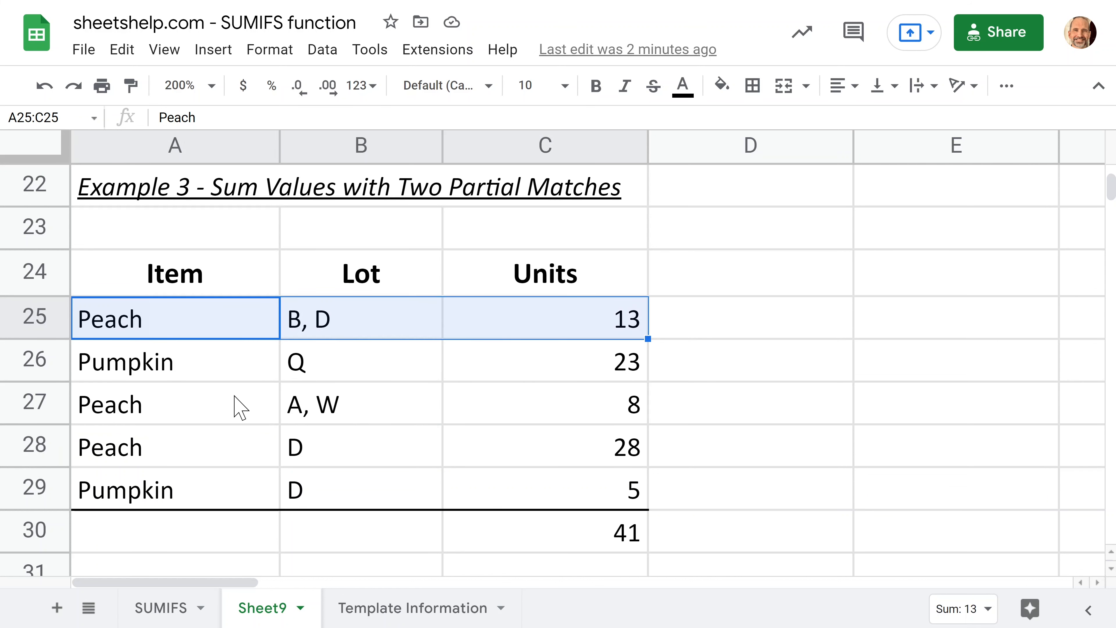
{"action": "mouse_move", "coordinate": [297, 412]}
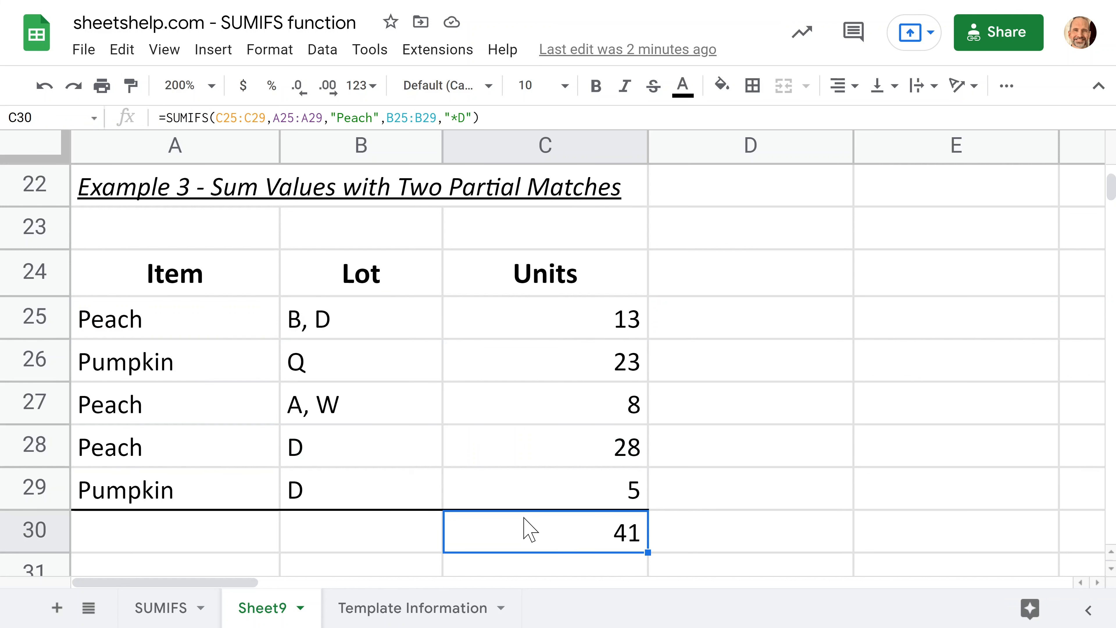
{"action": "double_click", "coordinate": [545, 530]}
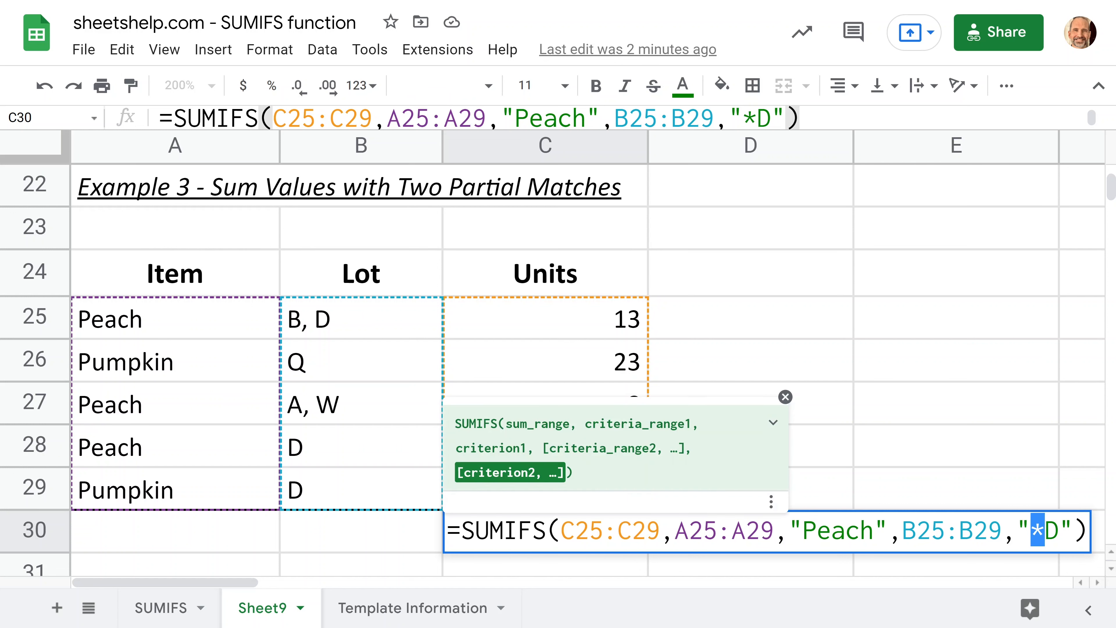
{"action": "mouse_move", "coordinate": [1062, 485]}
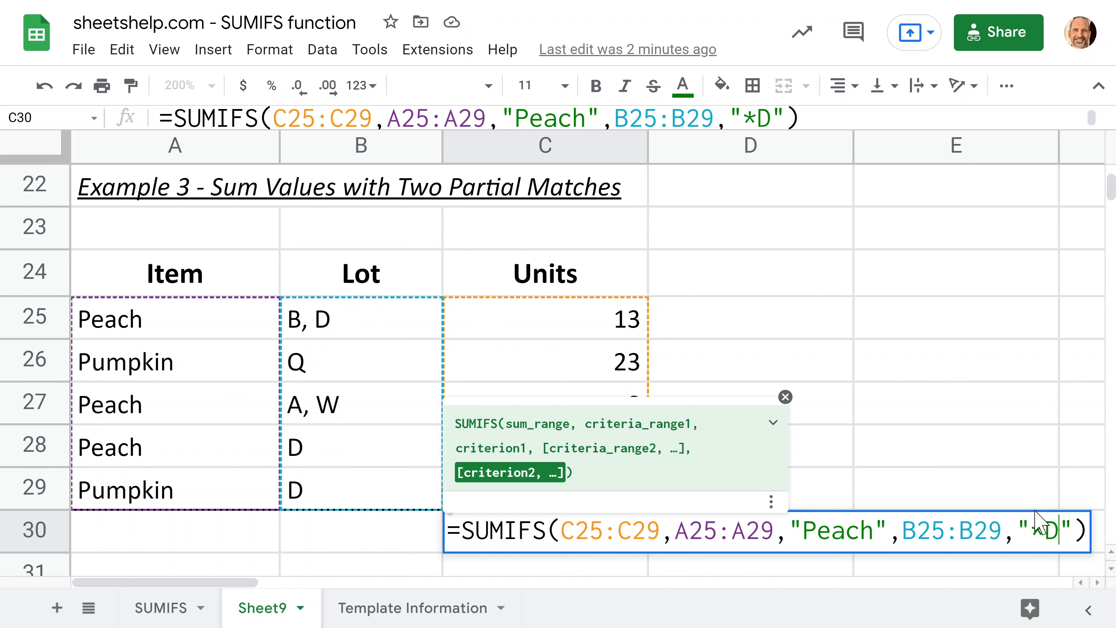
{"action": "key", "text": "enter"}
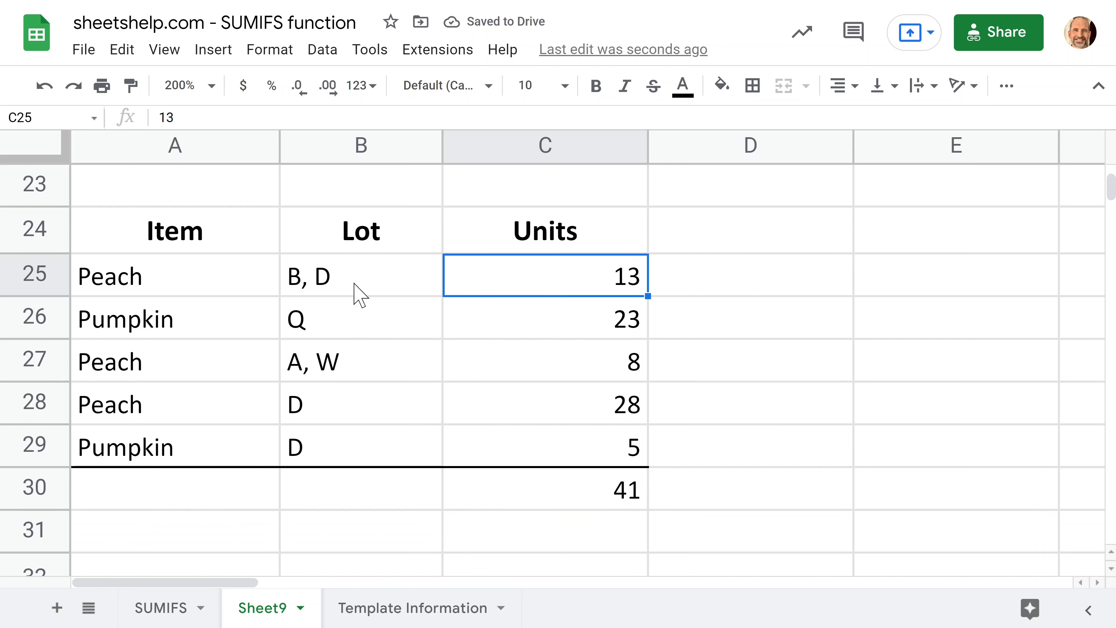
{"action": "left_click", "coordinate": [545, 405]}
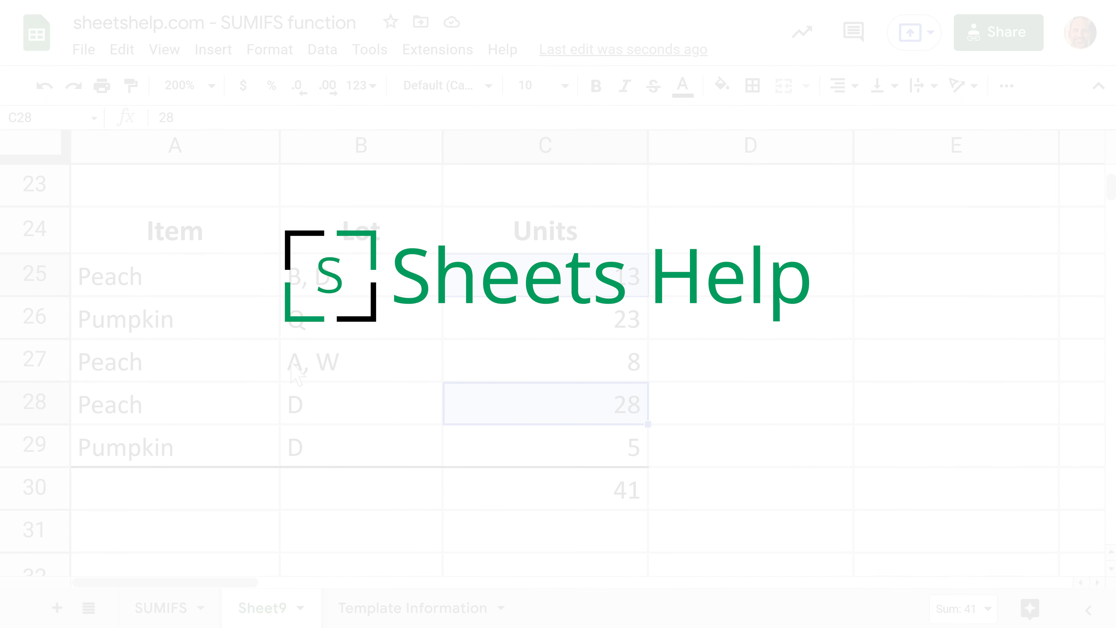
{"action": "mouse_move", "coordinate": [521, 479]}
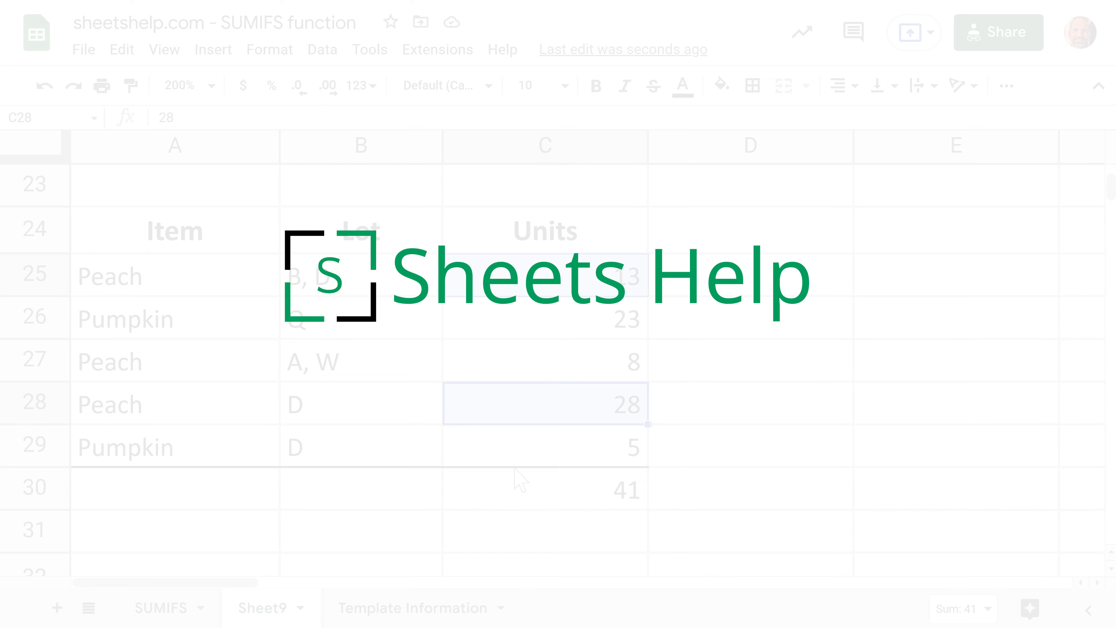